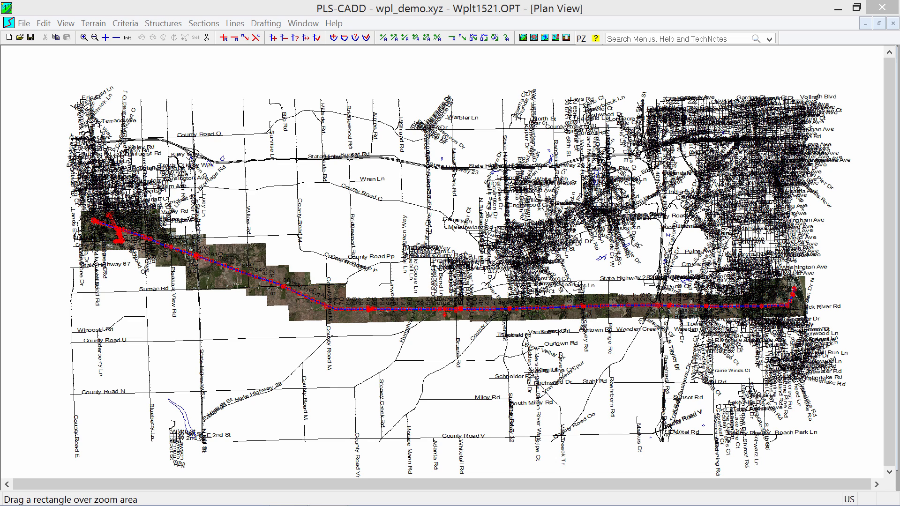
mouse_move(401, 144)
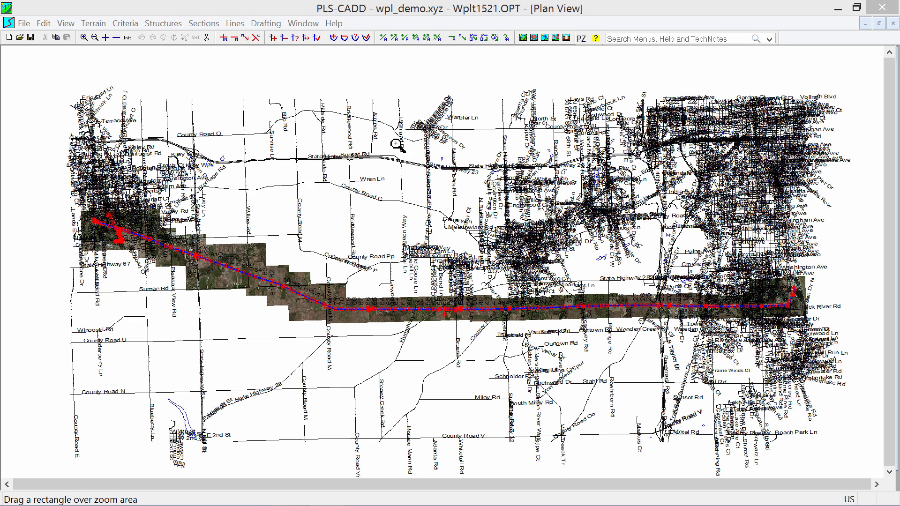
mouse_move(418, 321)
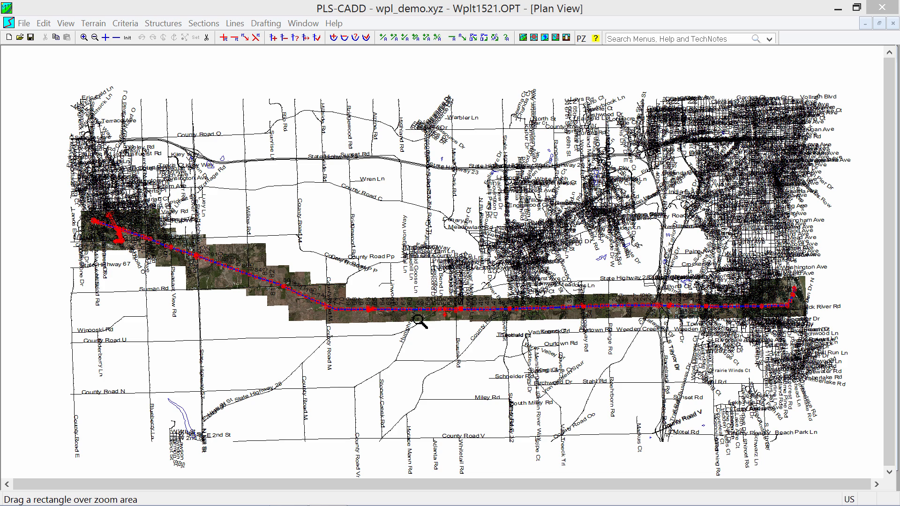
mouse_move(308, 27)
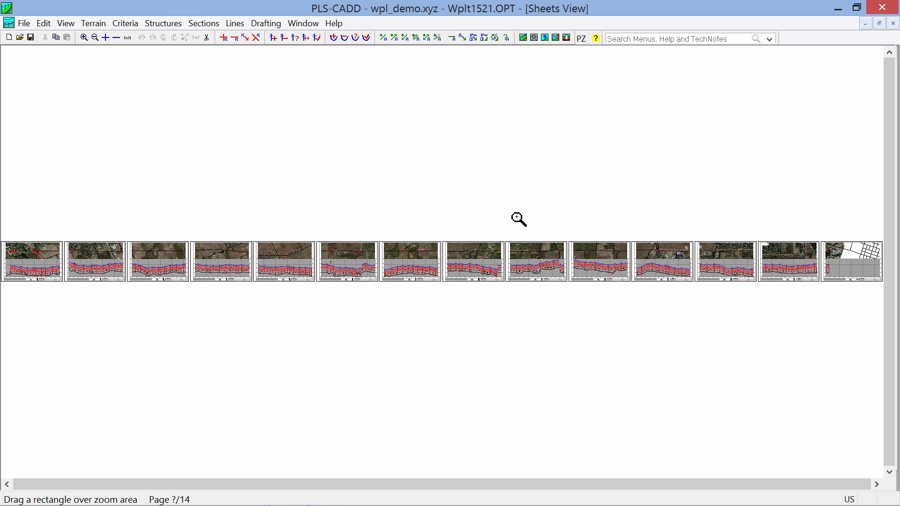
mouse_move(72, 198)
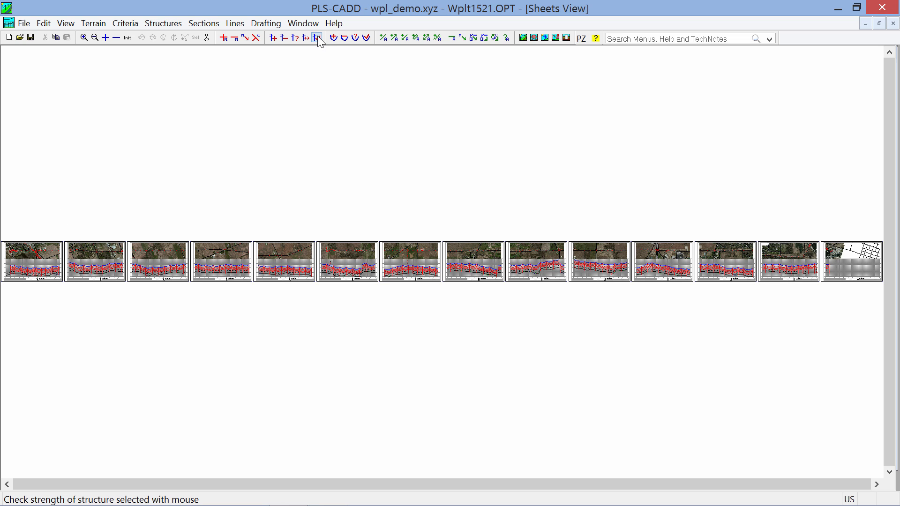
- Set Title Pages 1, Note Pages 2 and Appendix Pages 1 in Pages and Station Range
left_click(303, 23)
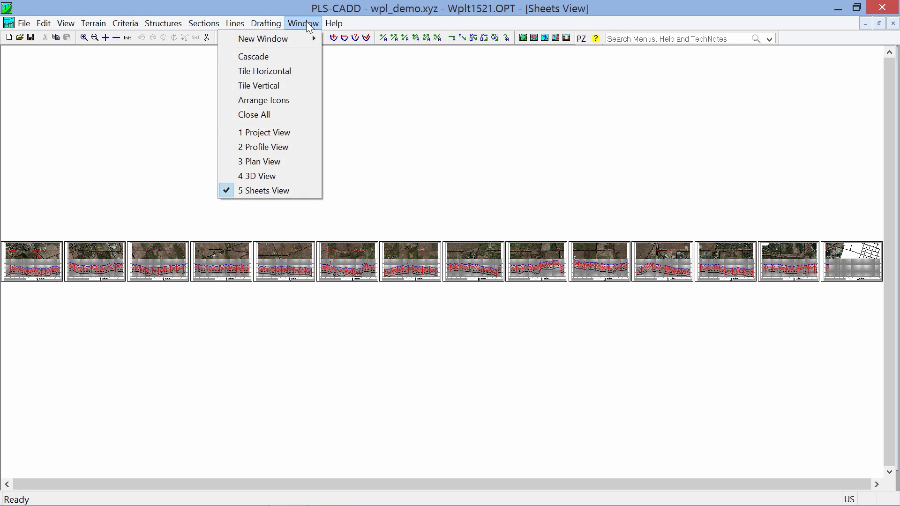
left_click(265, 23)
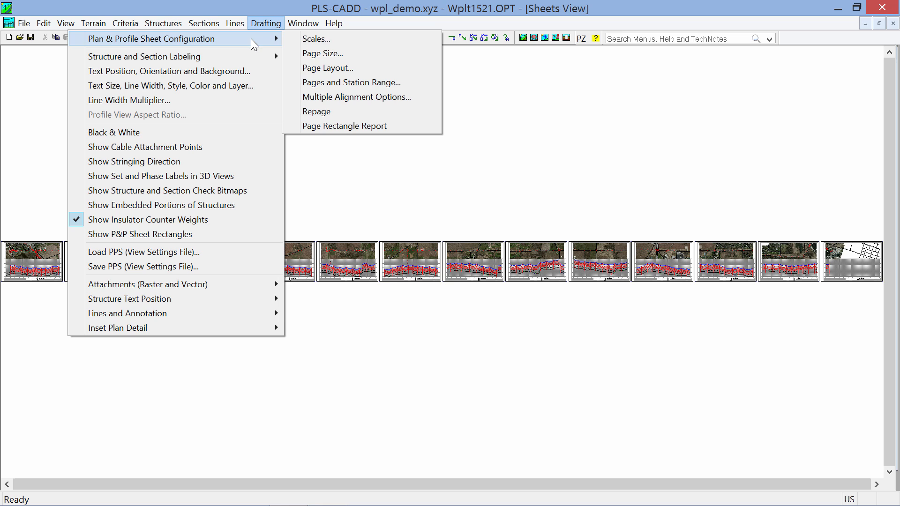
mouse_move(351, 83)
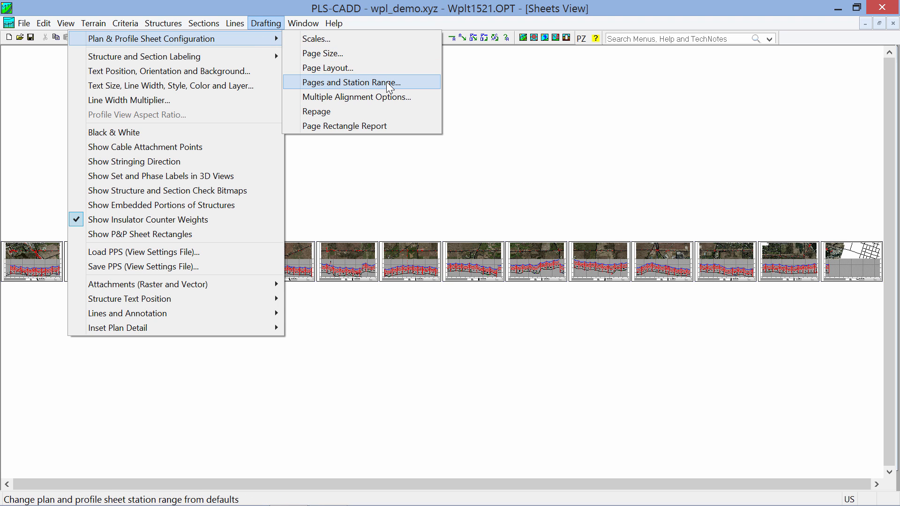
left_click(351, 83)
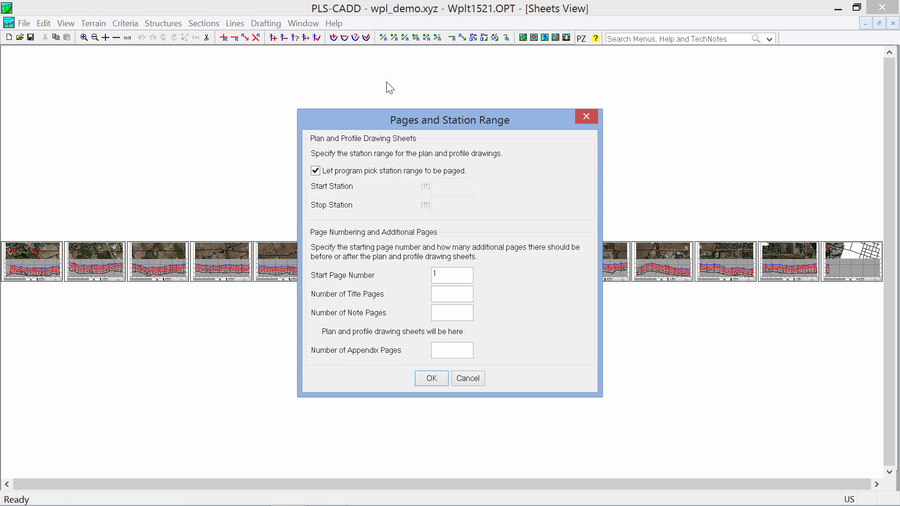
left_click(452, 294)
type("1")
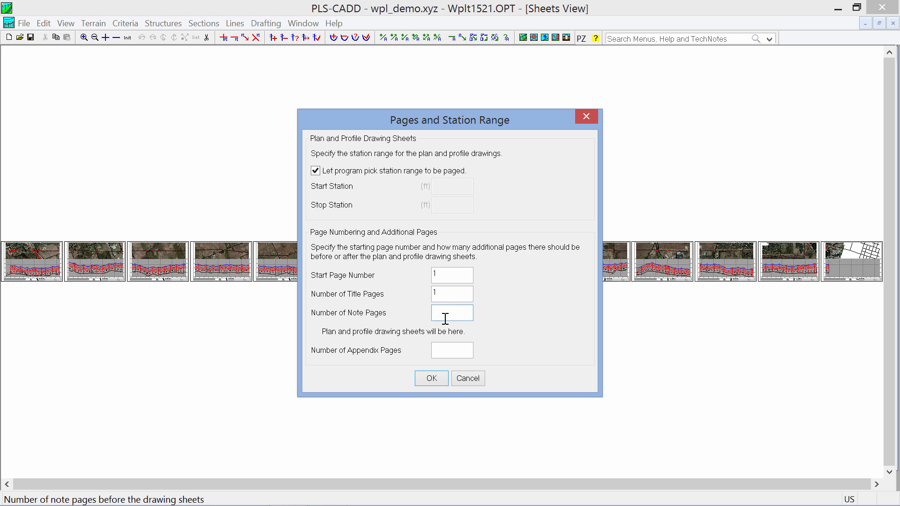
type("2")
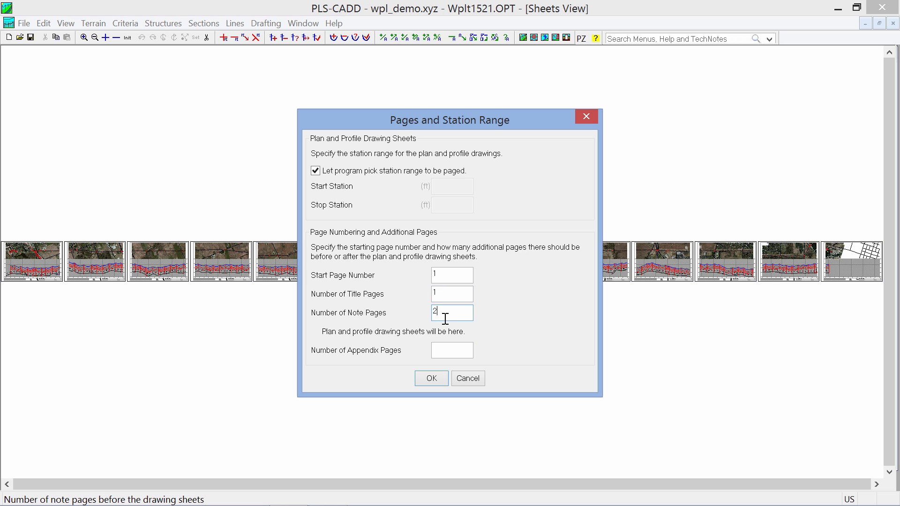
left_click(452, 350)
type("1")
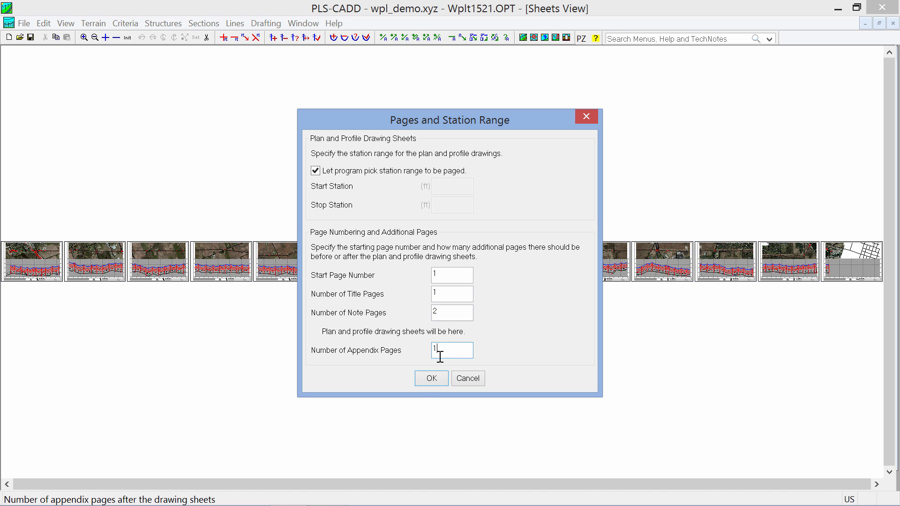
left_click(432, 378)
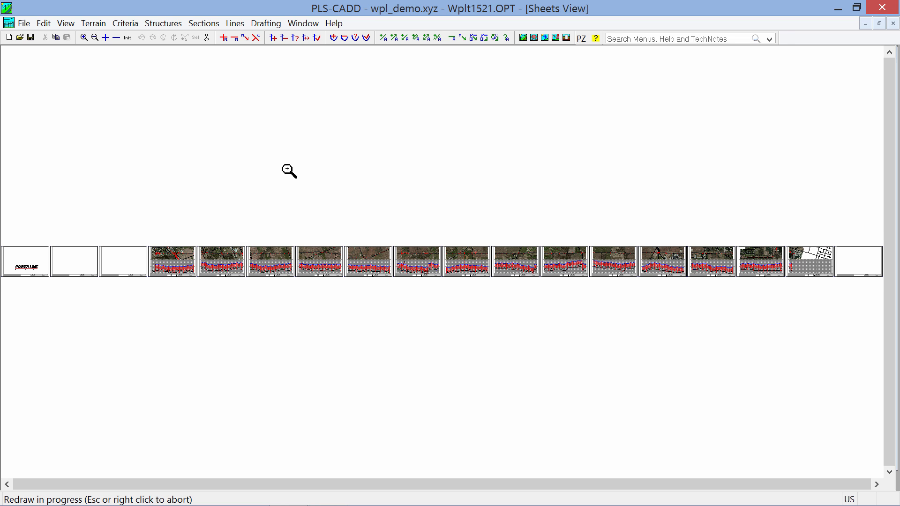
mouse_move(431, 207)
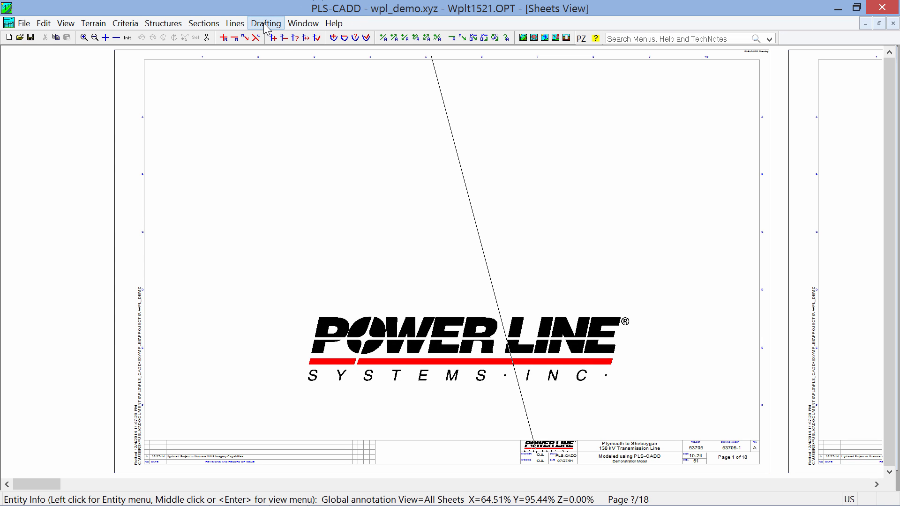
- Add 'Plymouth to Sheboygan' text annotation on all title sheets near the page top
left_click(265, 22)
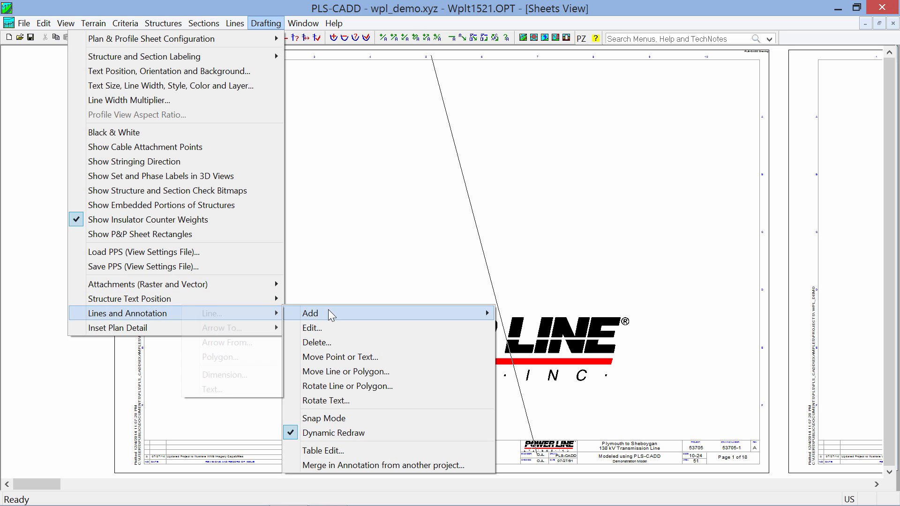
mouse_move(232, 389)
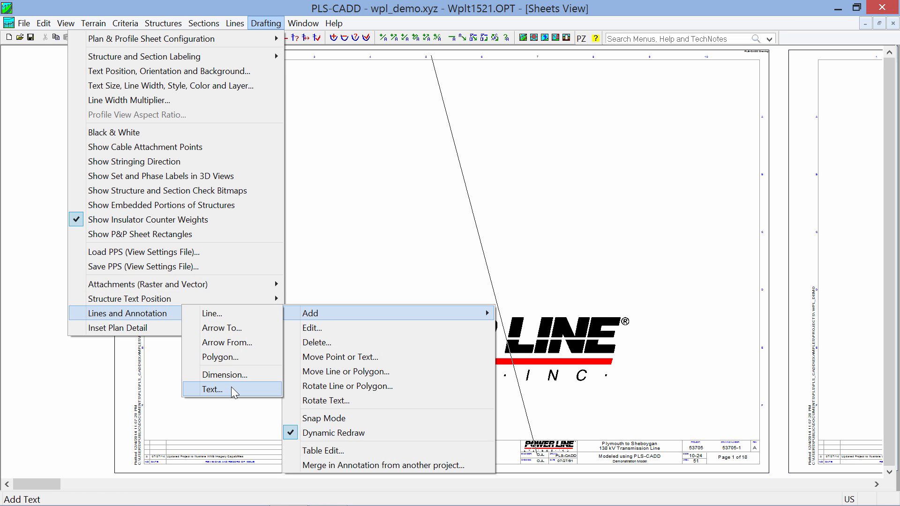
left_click(213, 390)
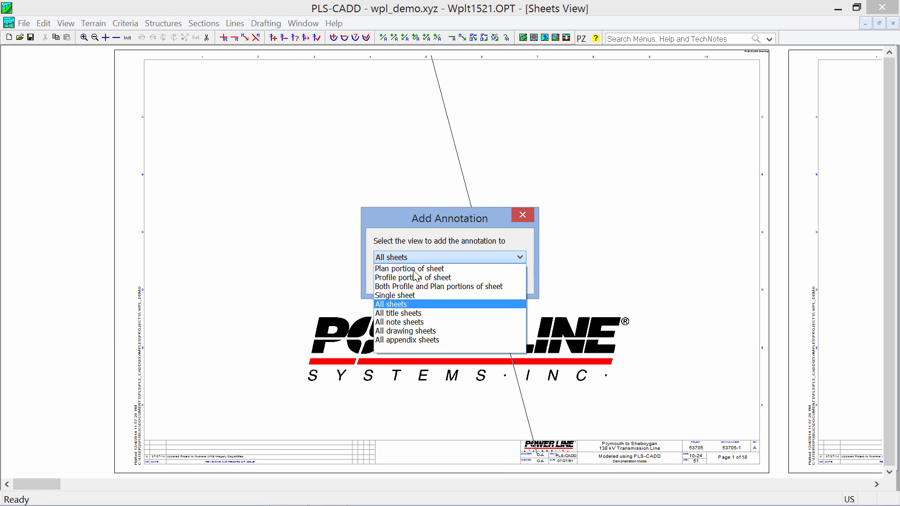
mouse_move(398, 313)
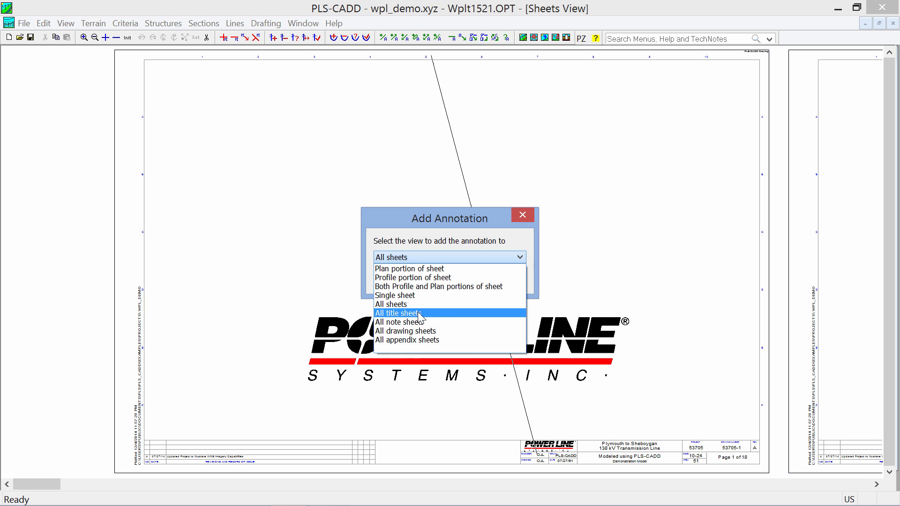
left_click(398, 313)
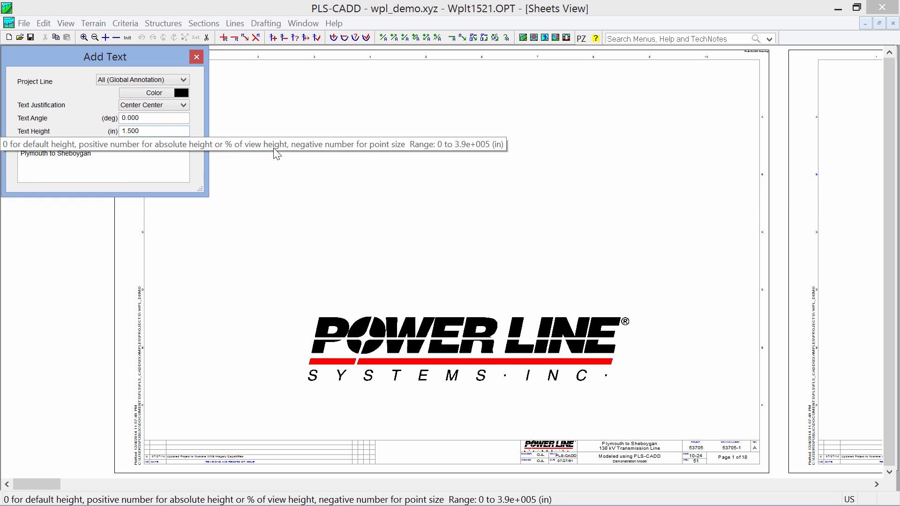
left_click(460, 167)
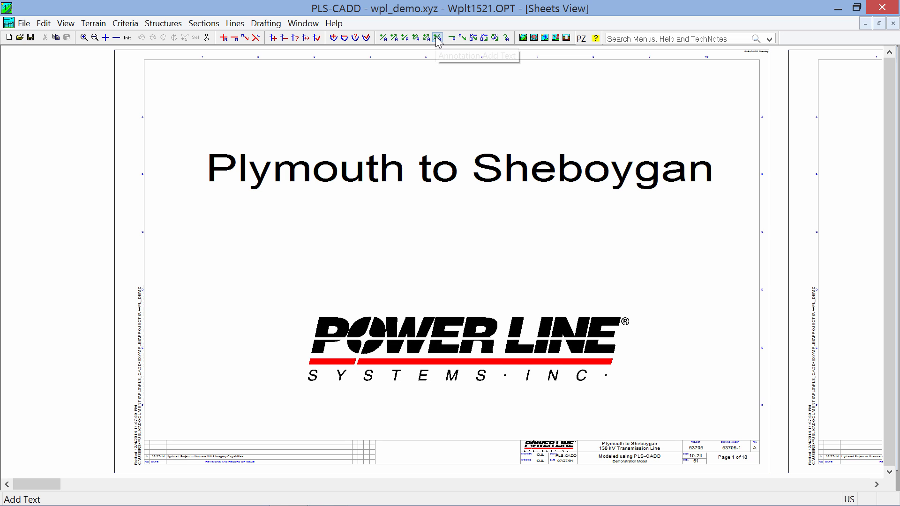
mouse_move(438, 38)
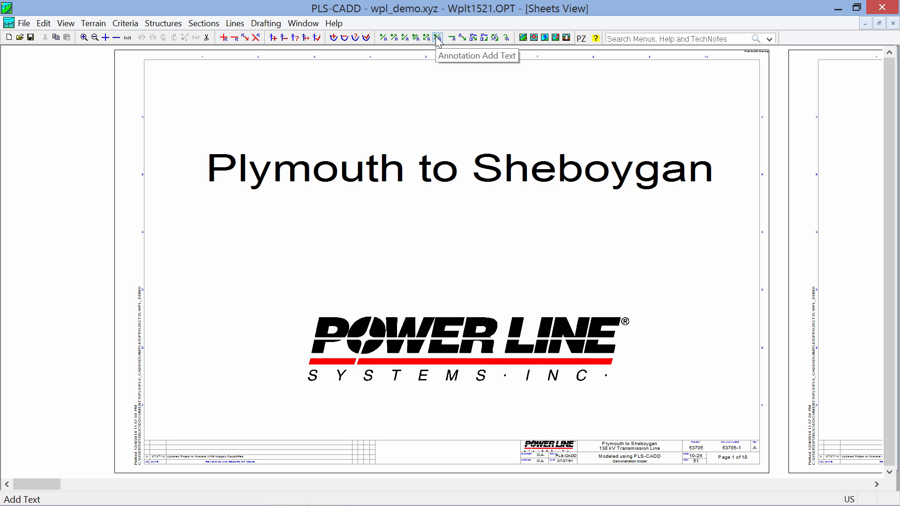
- Start another all-title-sheets annotation reading '138kV Transmission Line'
left_click(438, 38)
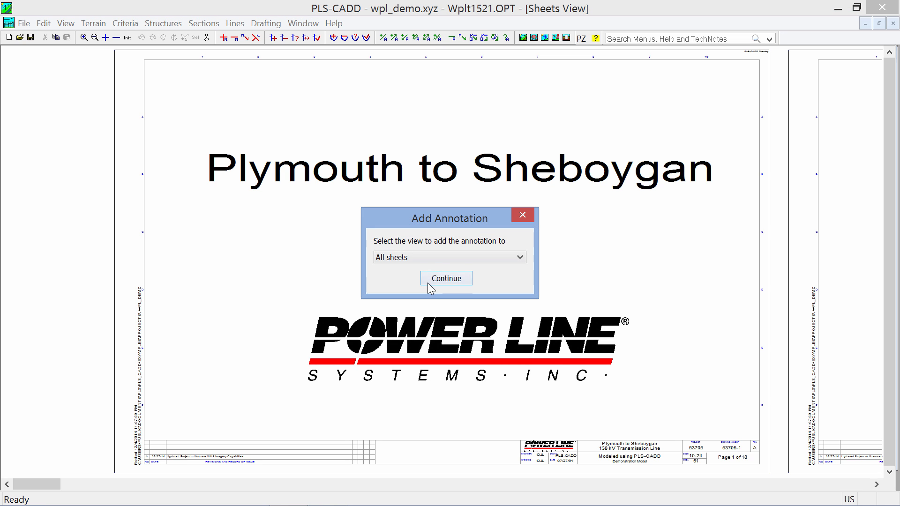
left_click(518, 257)
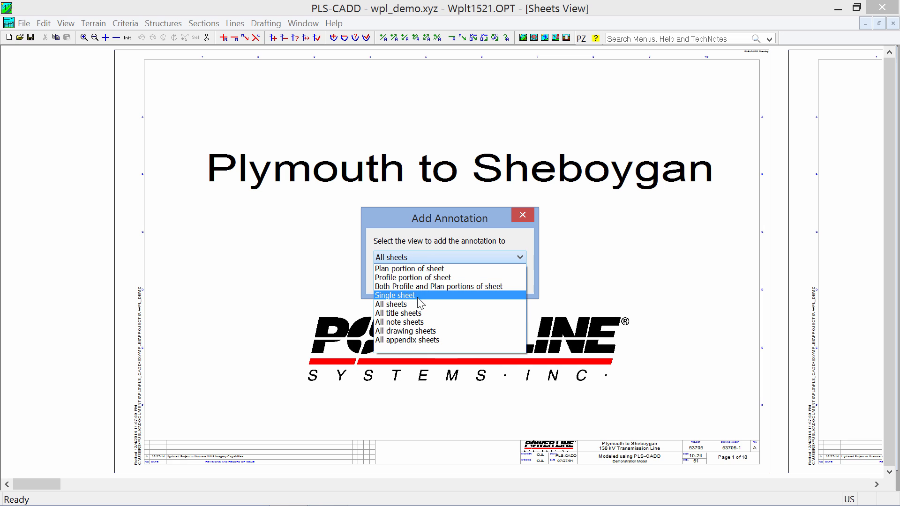
left_click(395, 295)
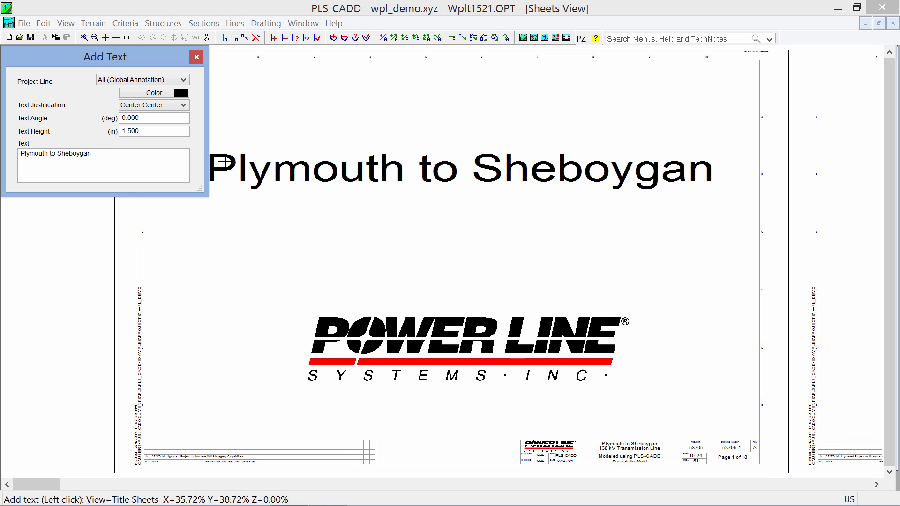
triple_click(55, 153)
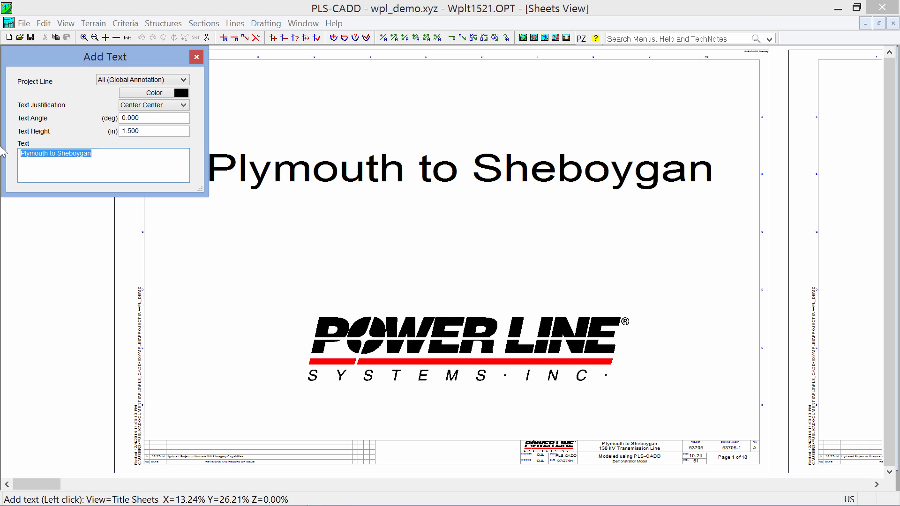
type("138")
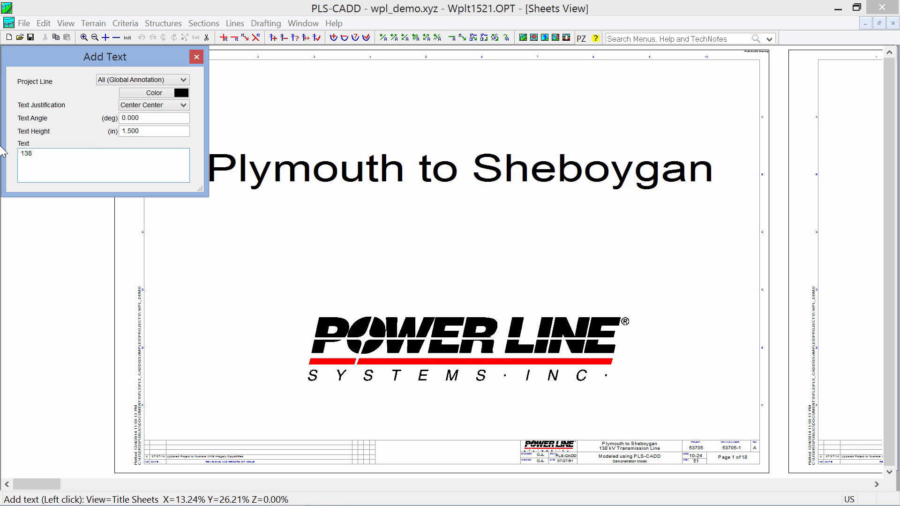
type("kV Tra")
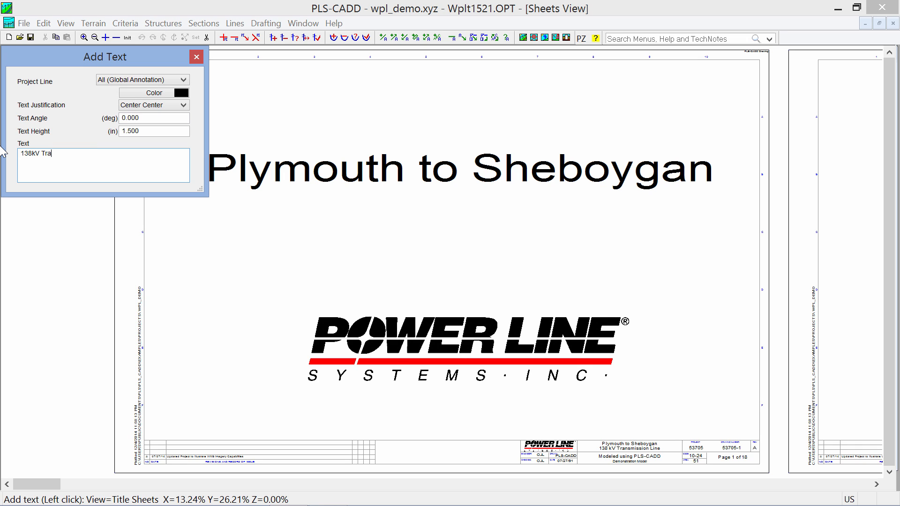
type("nsmission")
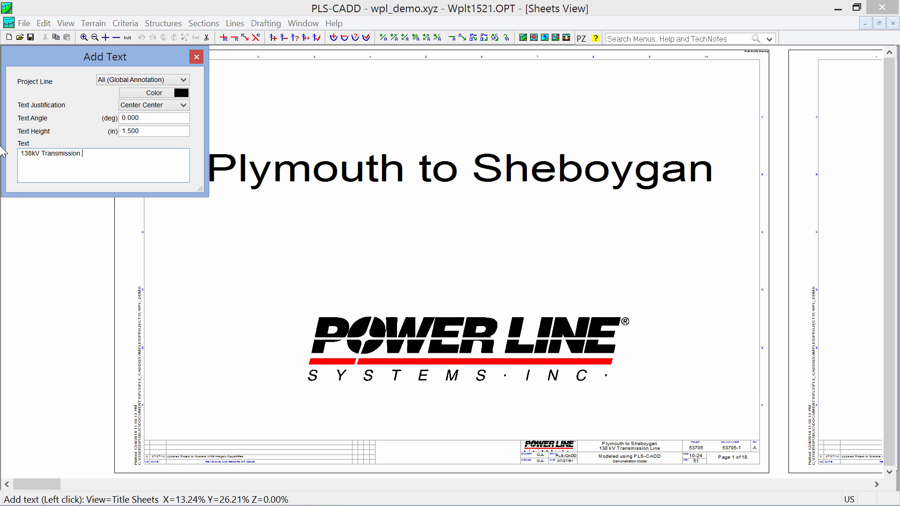
type("Line")
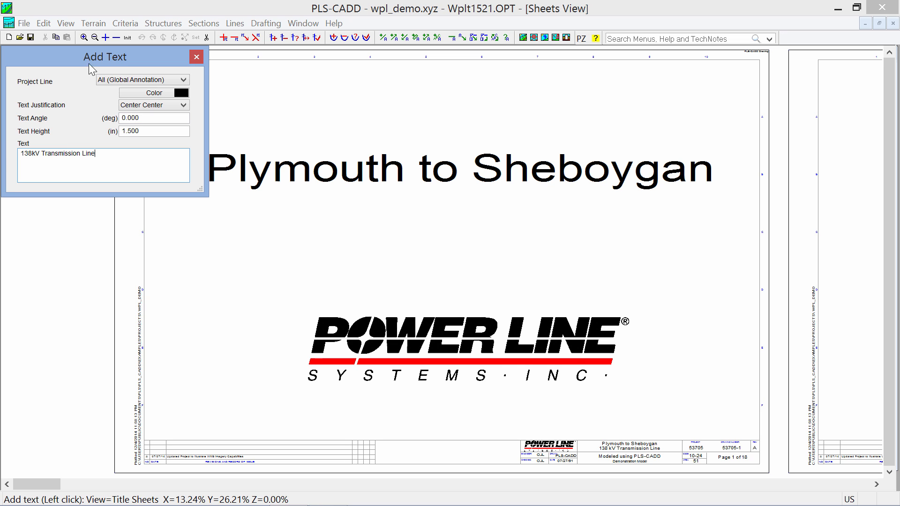
- Place the subtitle below the title and finish adding text
left_click(471, 232)
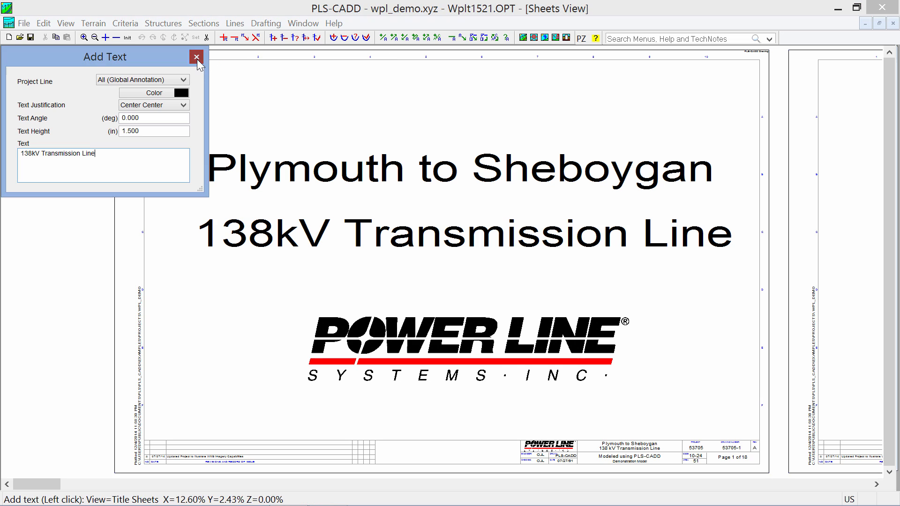
left_click(197, 58)
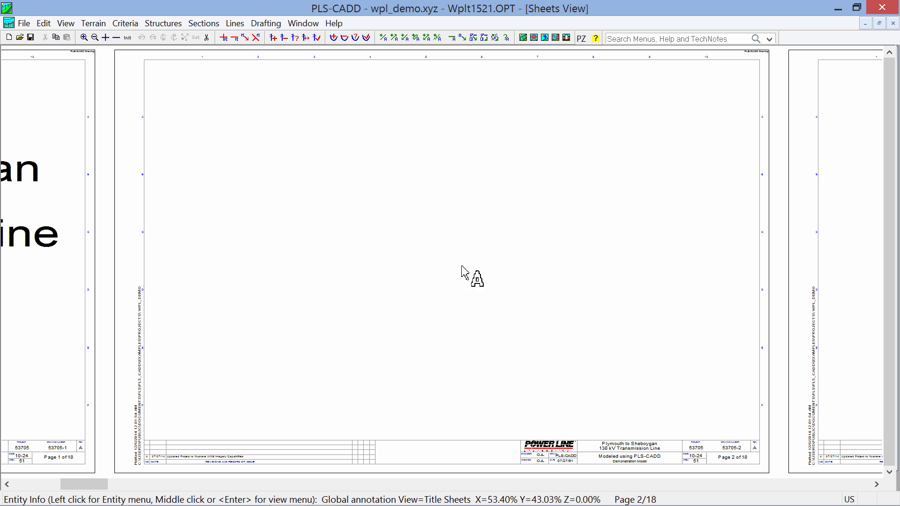
- Add a sheet index map of the whole route across page 2 with default inset settings
left_click(265, 23)
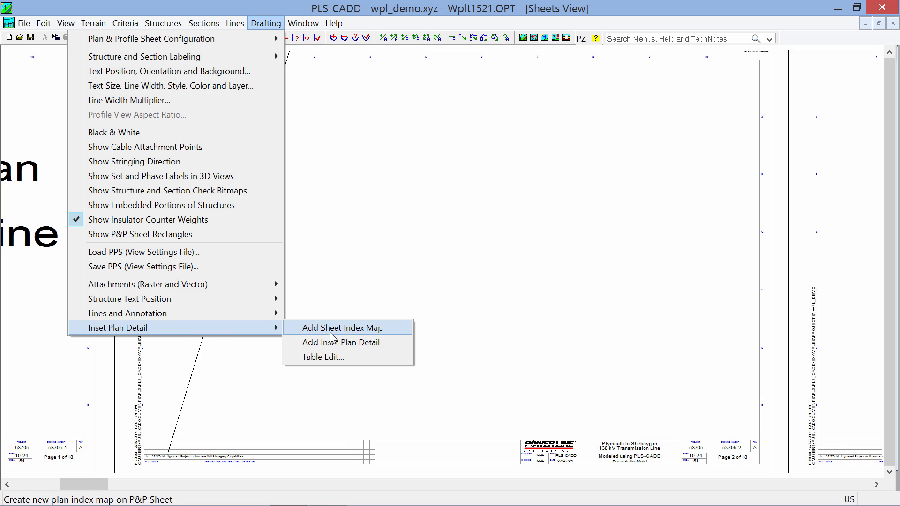
mouse_move(366, 333)
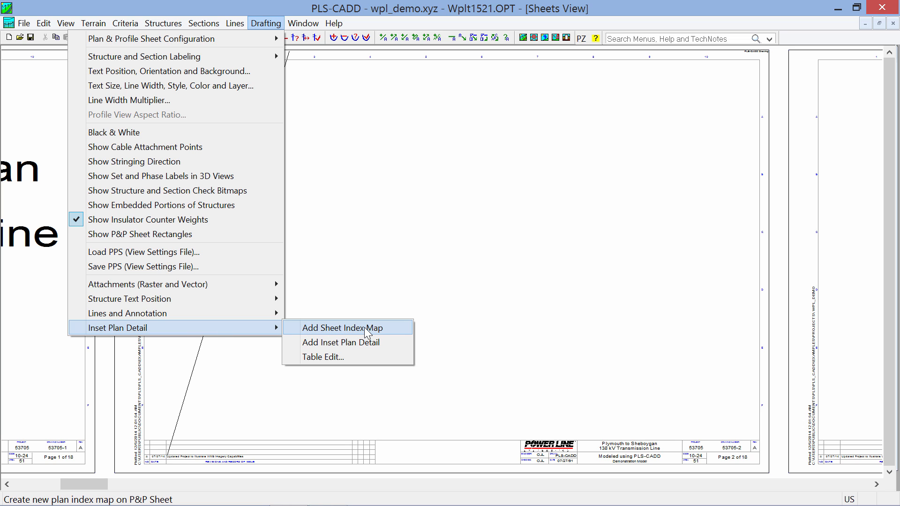
left_click(343, 328)
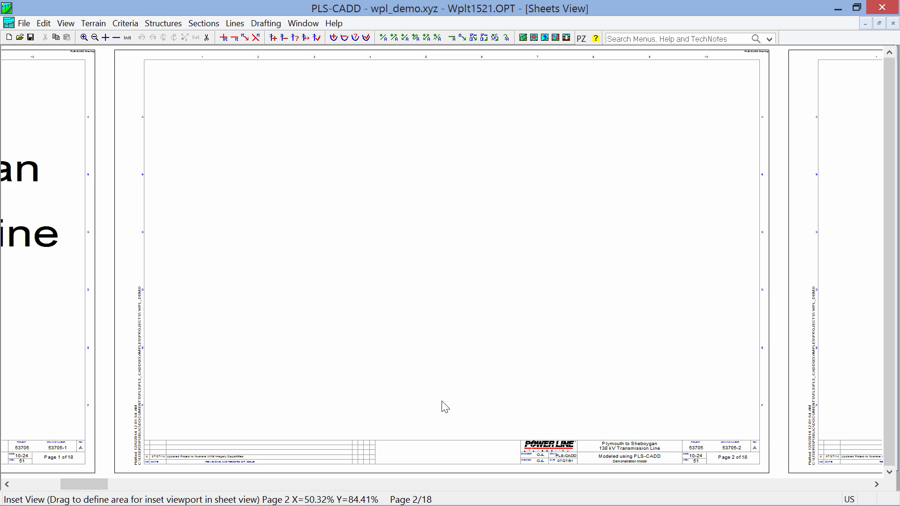
mouse_move(214, 107)
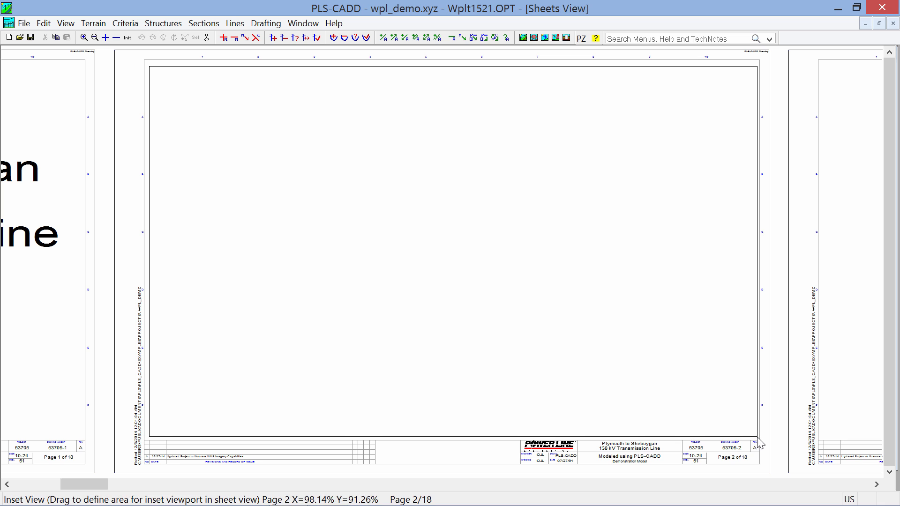
mouse_move(759, 445)
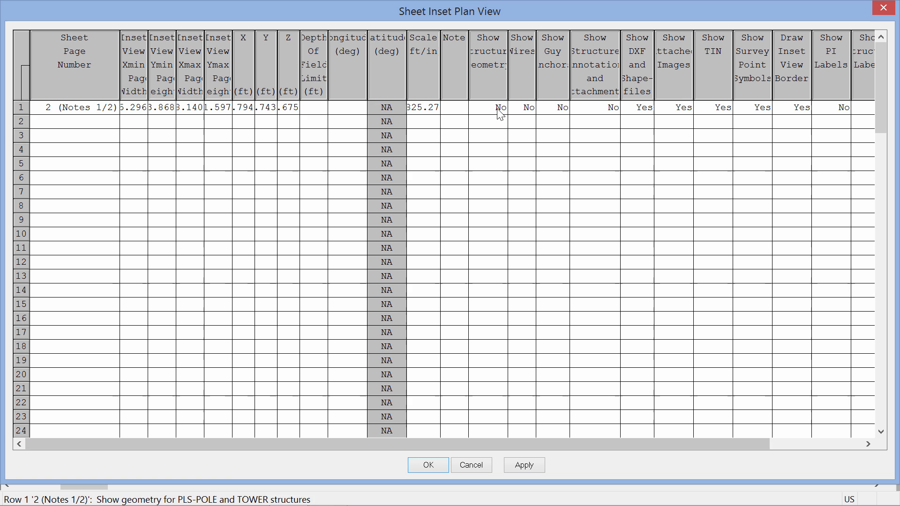
mouse_move(601, 121)
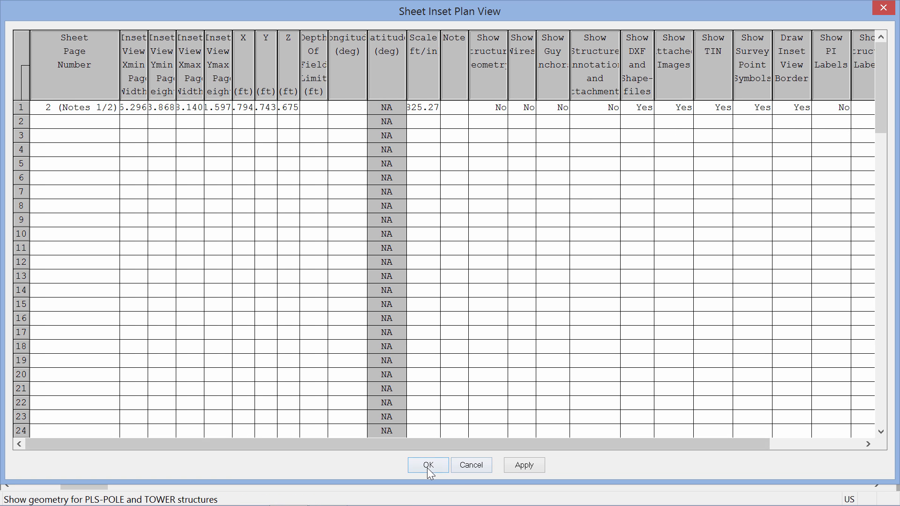
left_click(428, 465)
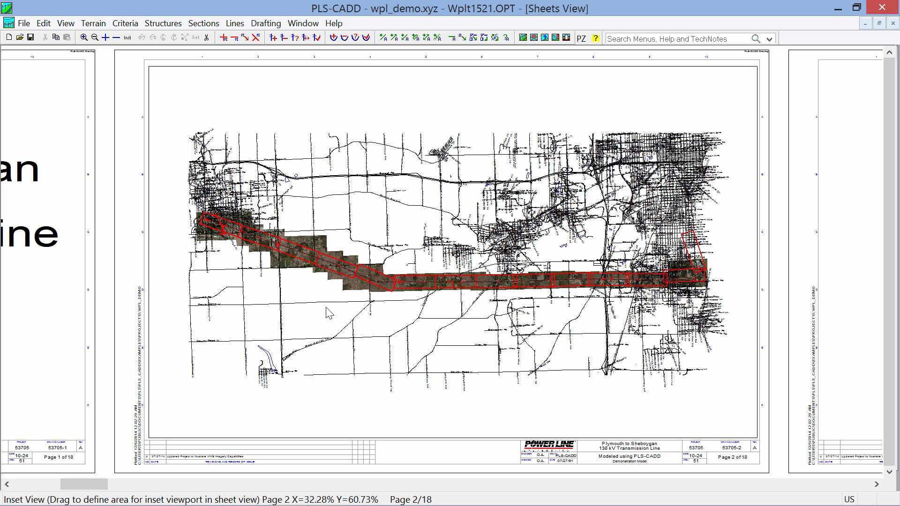
mouse_move(140, 55)
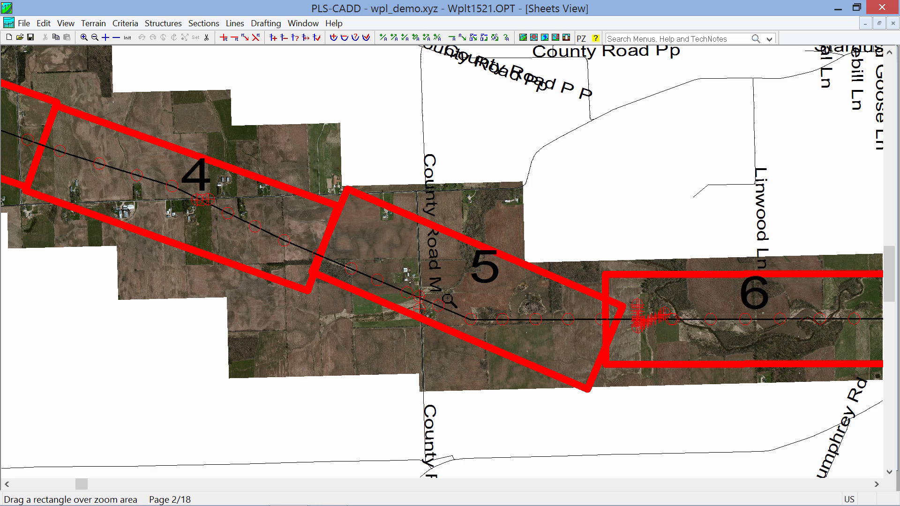
mouse_move(297, 52)
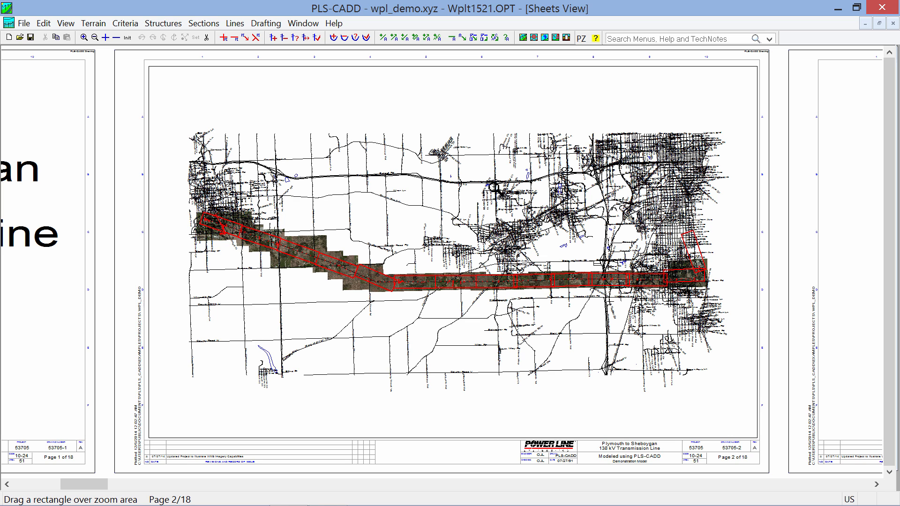
left_click(265, 22)
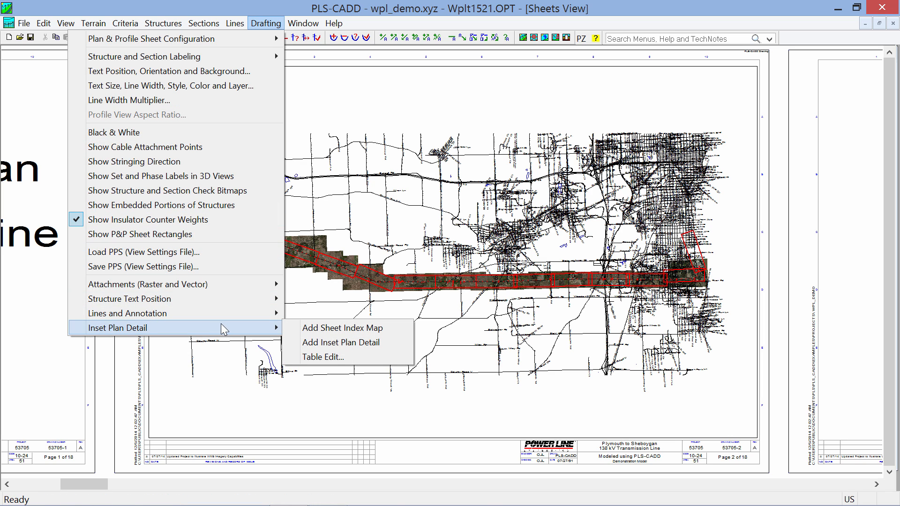
mouse_move(323, 356)
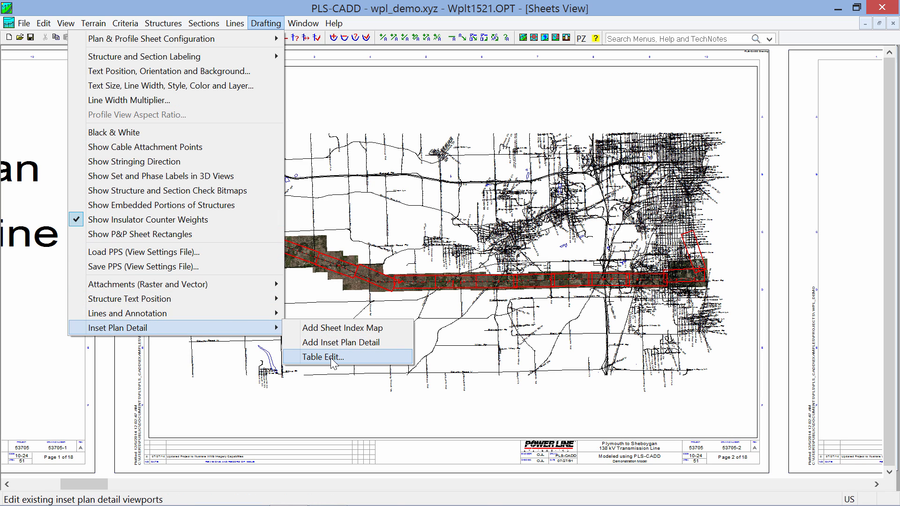
- In the inset view table set map scale 2500 and turn off the index map border
left_click(326, 358)
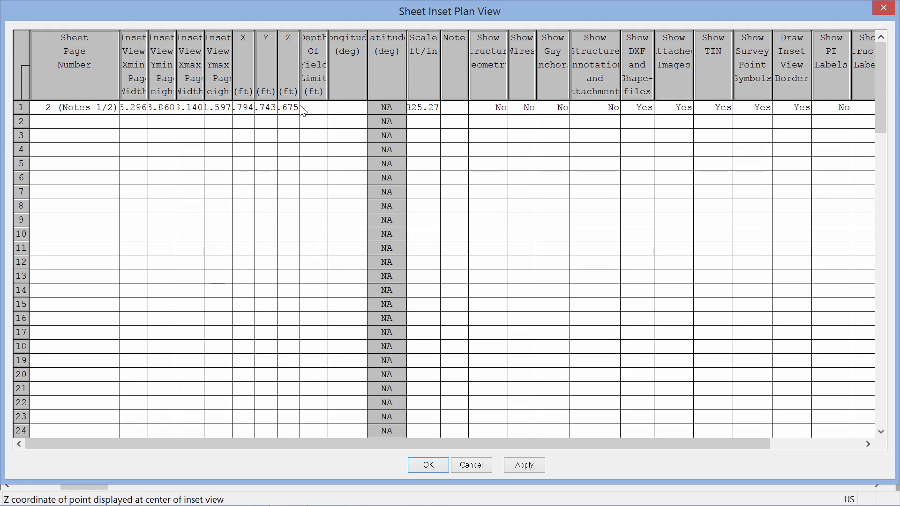
mouse_move(195, 109)
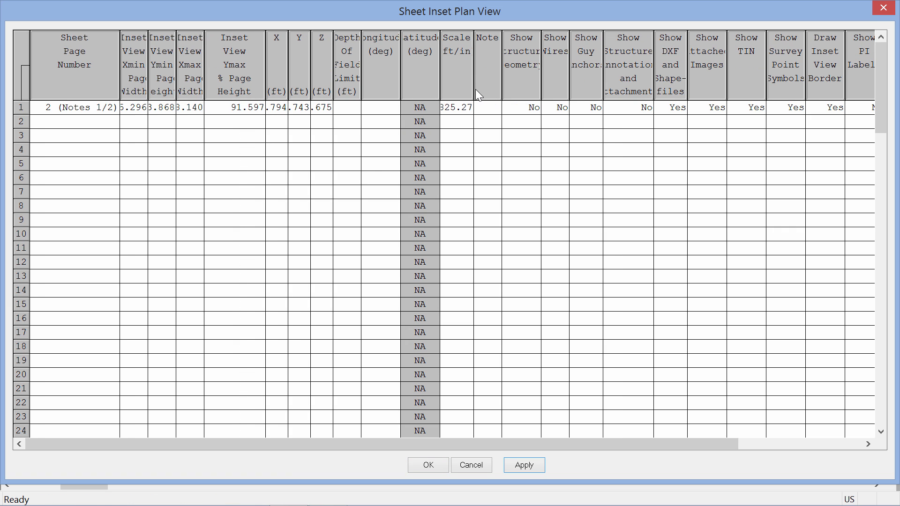
right_click(487, 107)
type("2500")
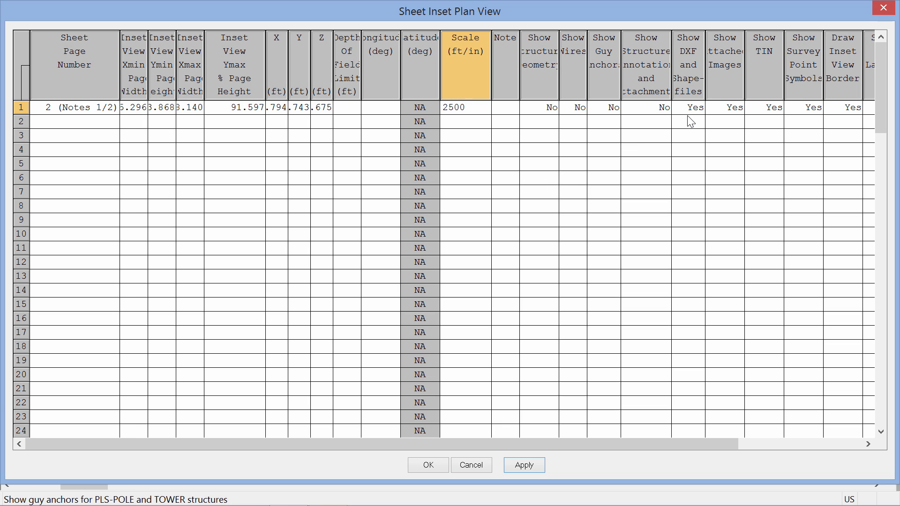
left_click(465, 107)
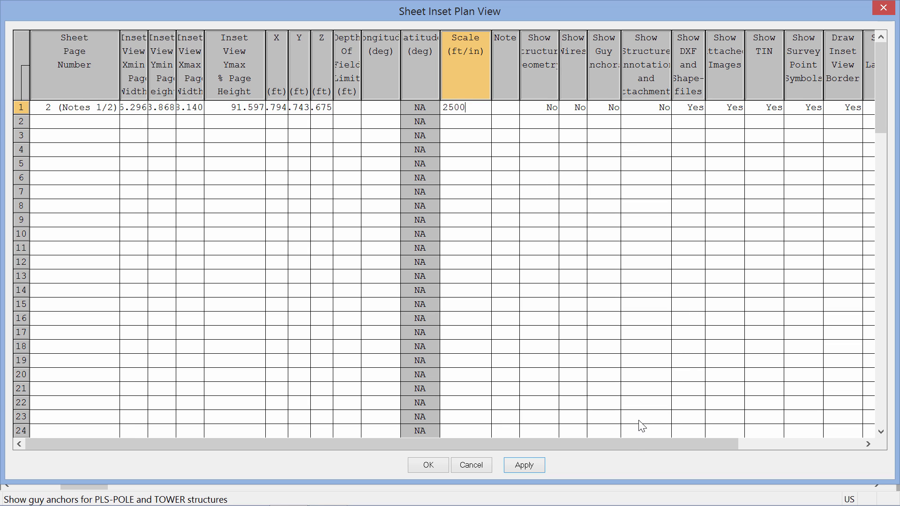
scroll("right", 3)
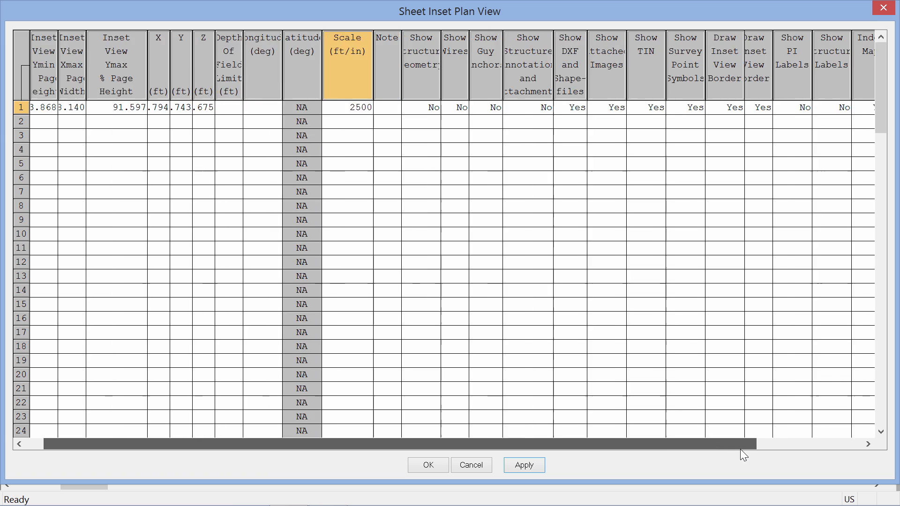
scroll("right", 3)
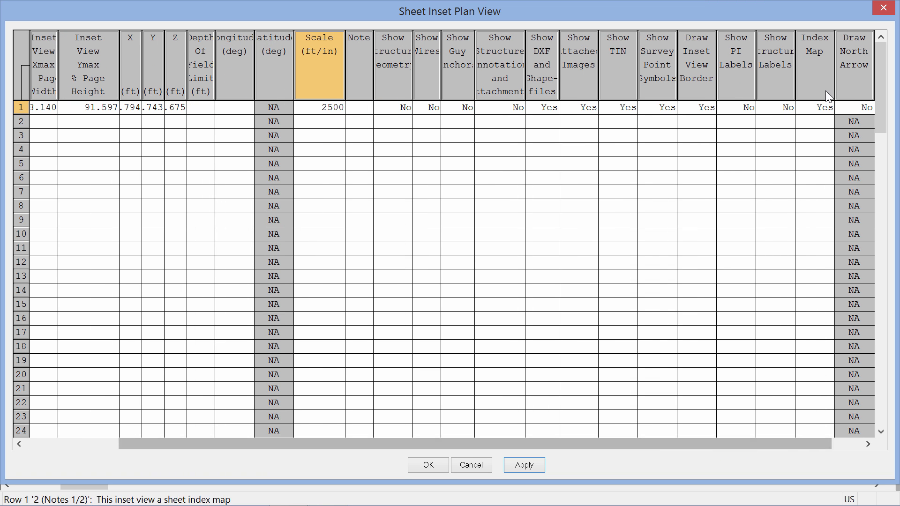
left_click(696, 106)
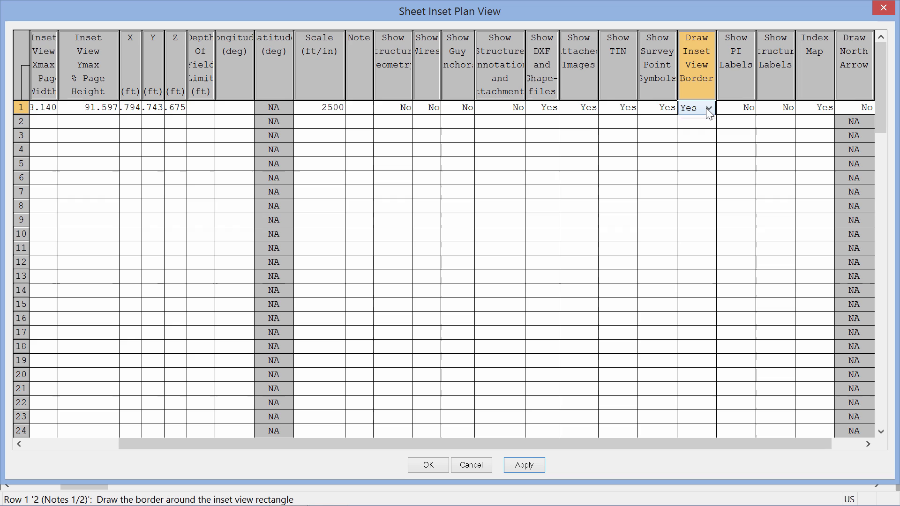
left_click(695, 106)
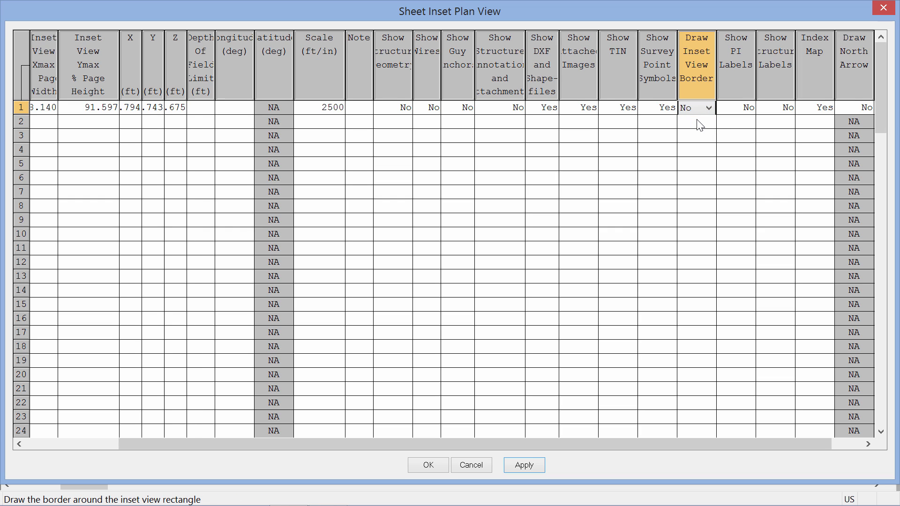
mouse_move(790, 115)
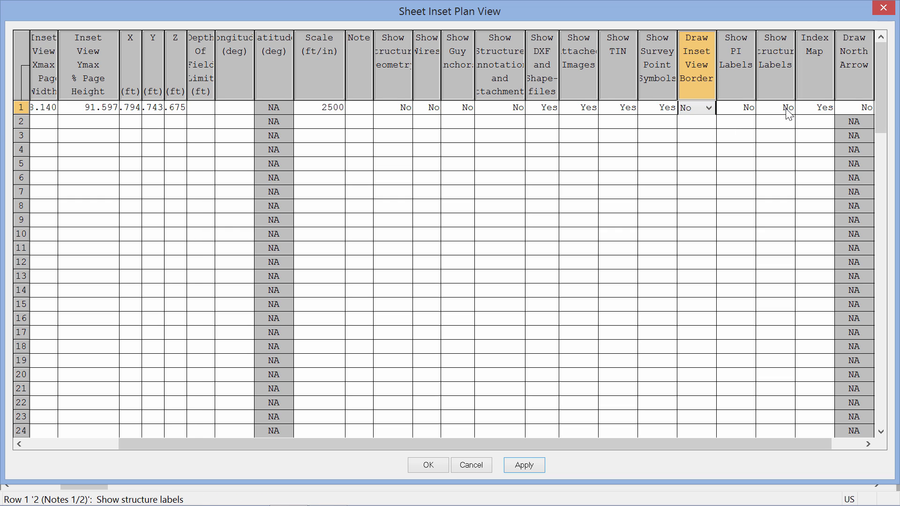
- Turn on the north arrow for the inset and accept the inset plan view settings
left_click(853, 107)
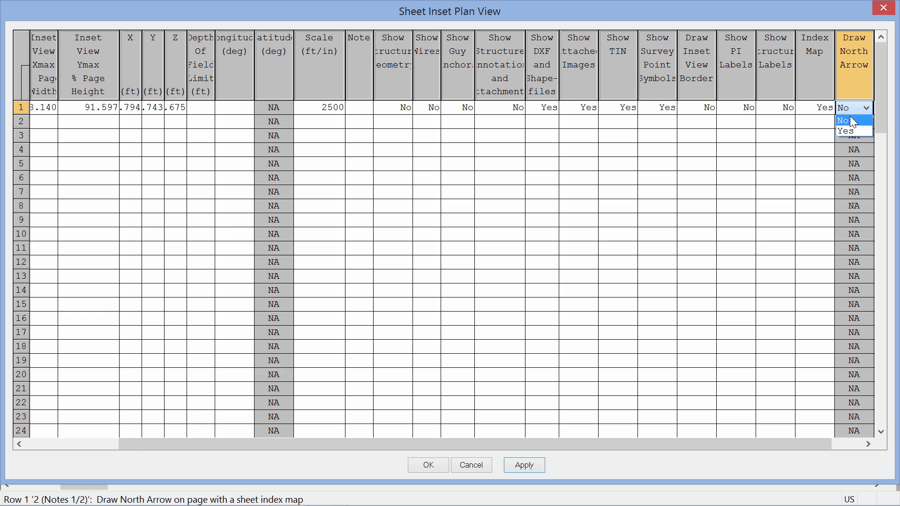
left_click(847, 132)
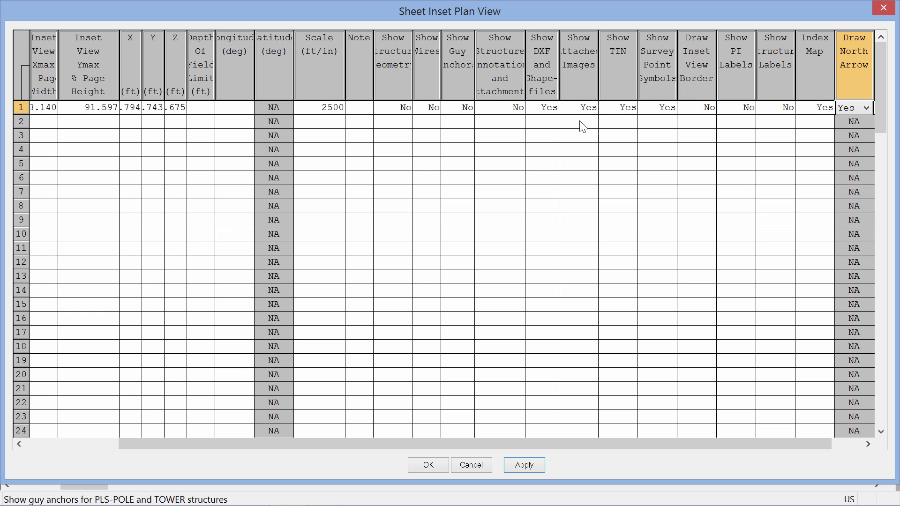
mouse_move(592, 234)
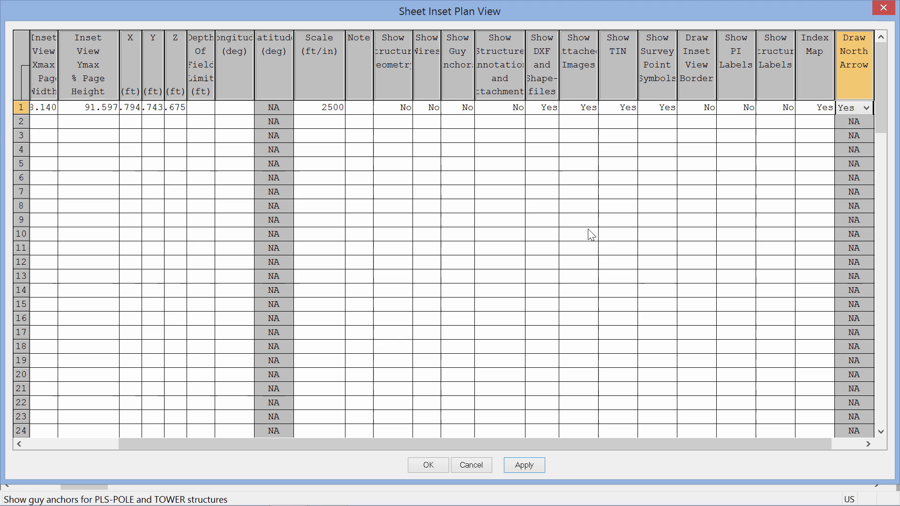
mouse_move(479, 490)
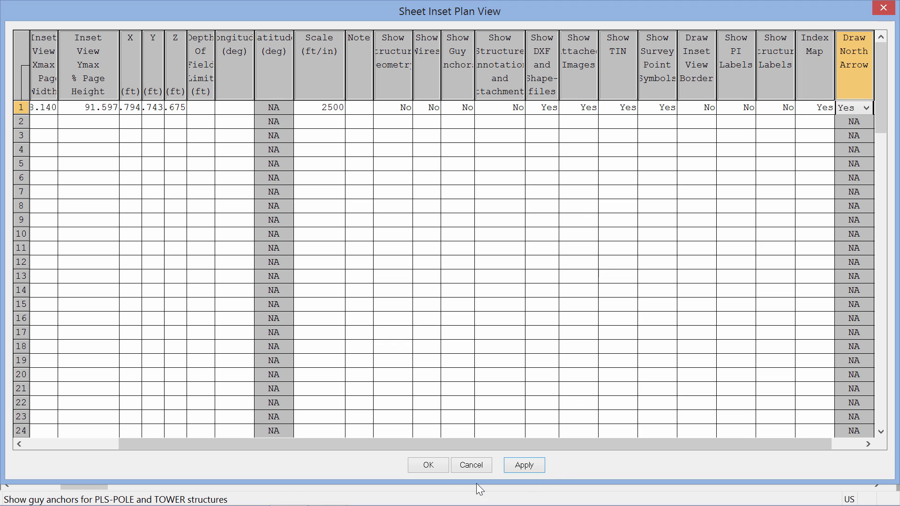
left_click(428, 465)
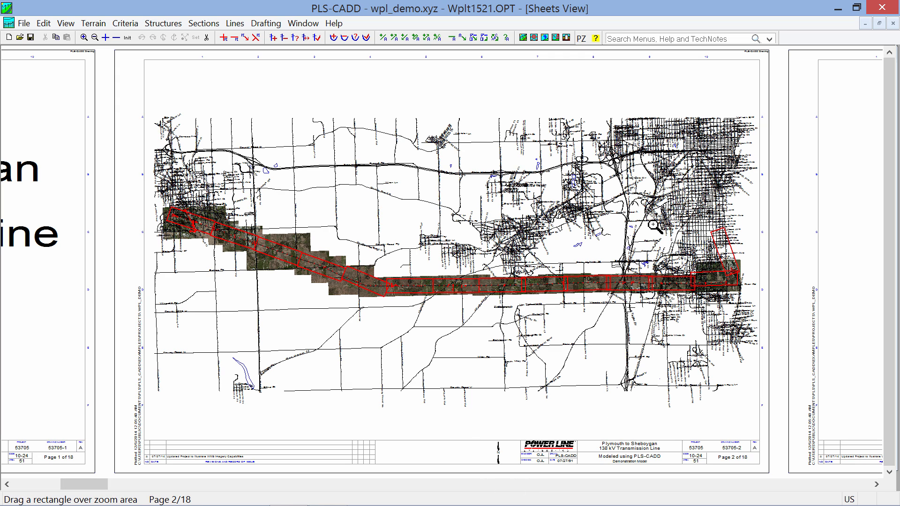
mouse_move(477, 354)
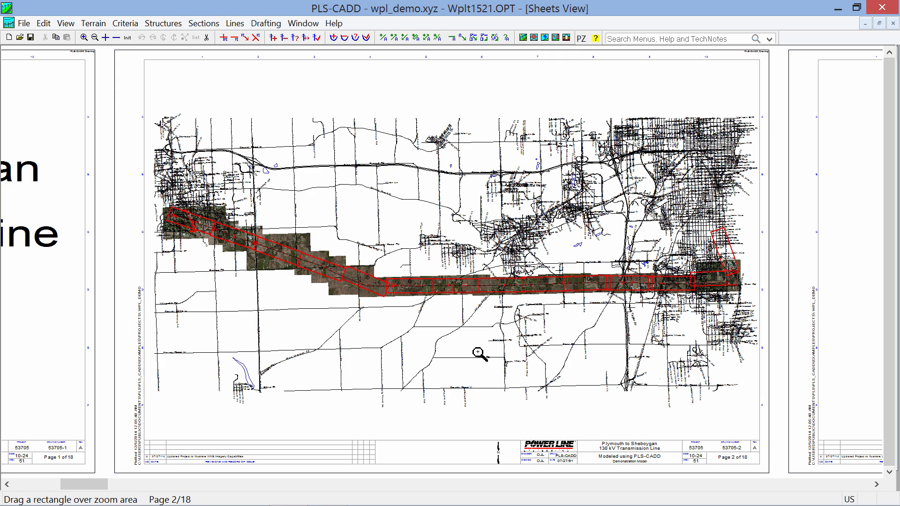
mouse_move(565, 282)
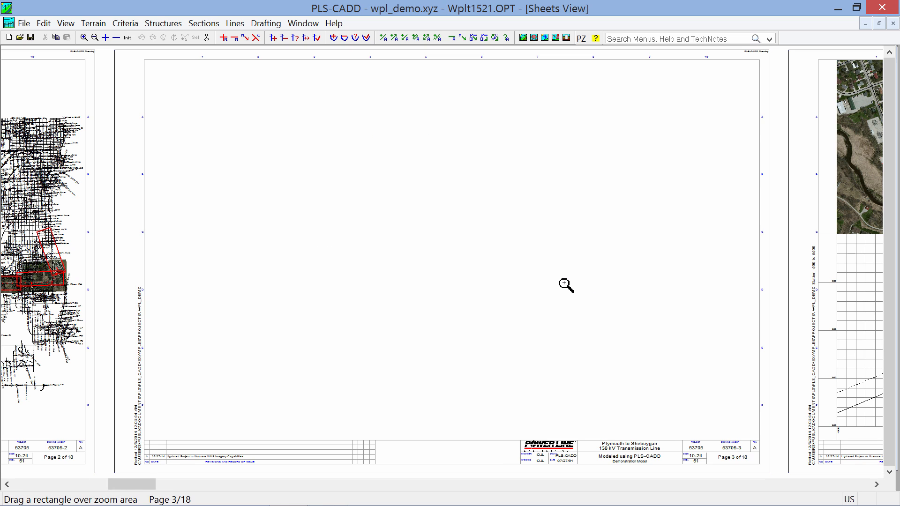
mouse_move(637, 336)
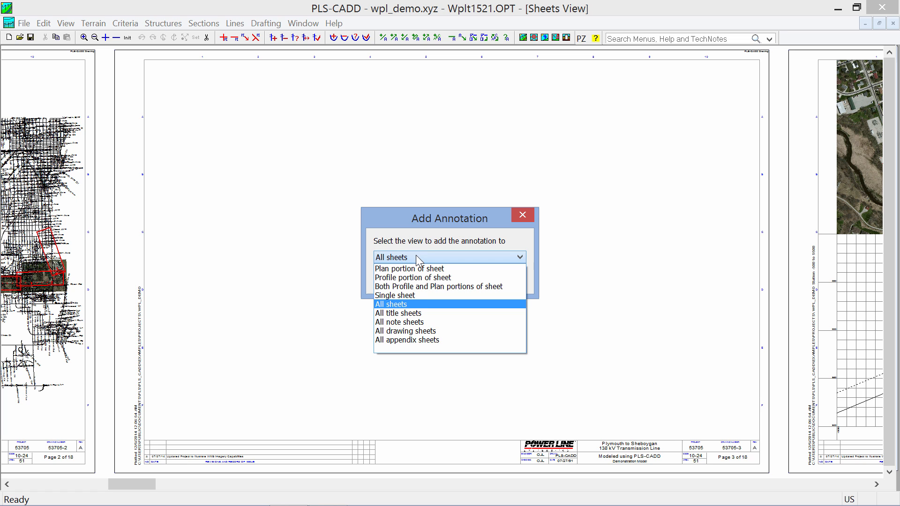
- Start a single-sheet annotation reading 'Notes: 1. Note 1, 2. Note 2'
left_click(396, 295)
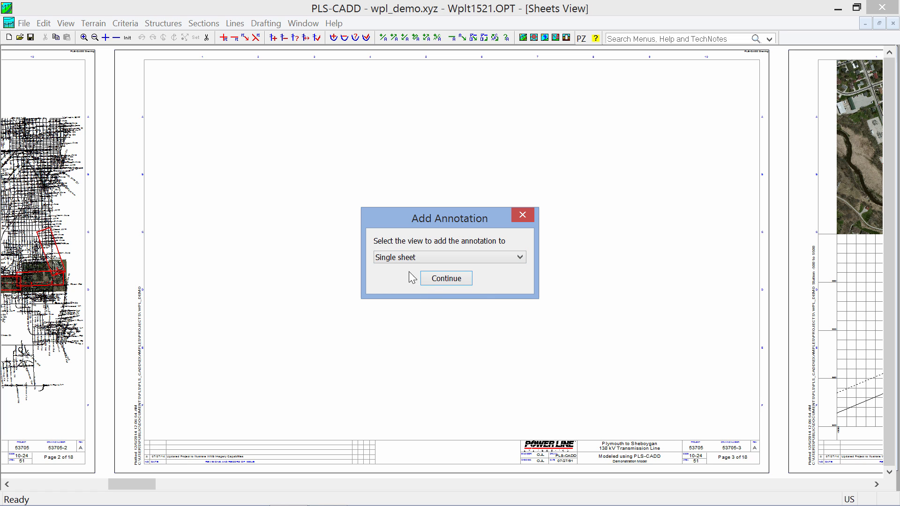
left_click(445, 278)
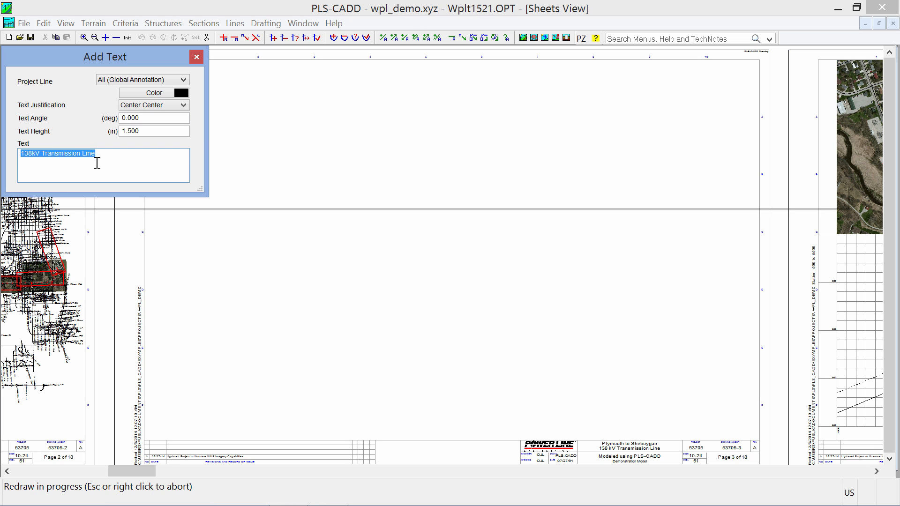
type("Notes:")
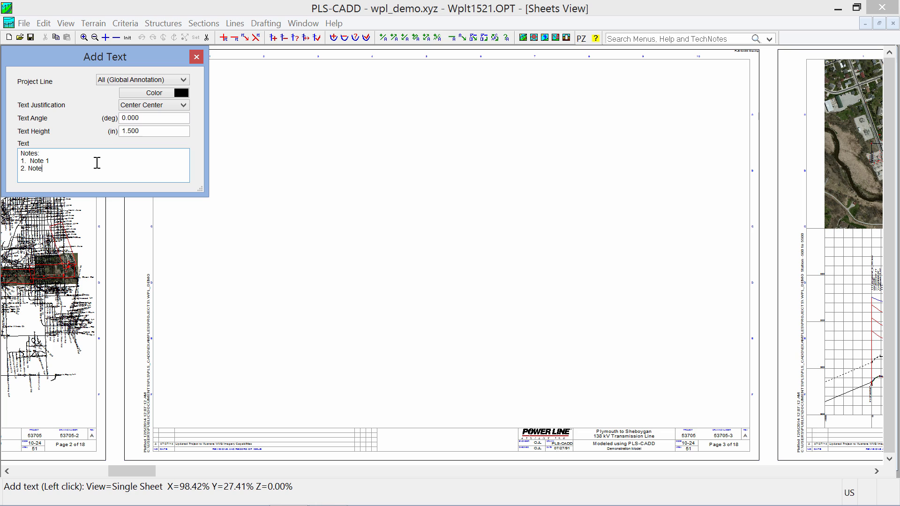
type("2")
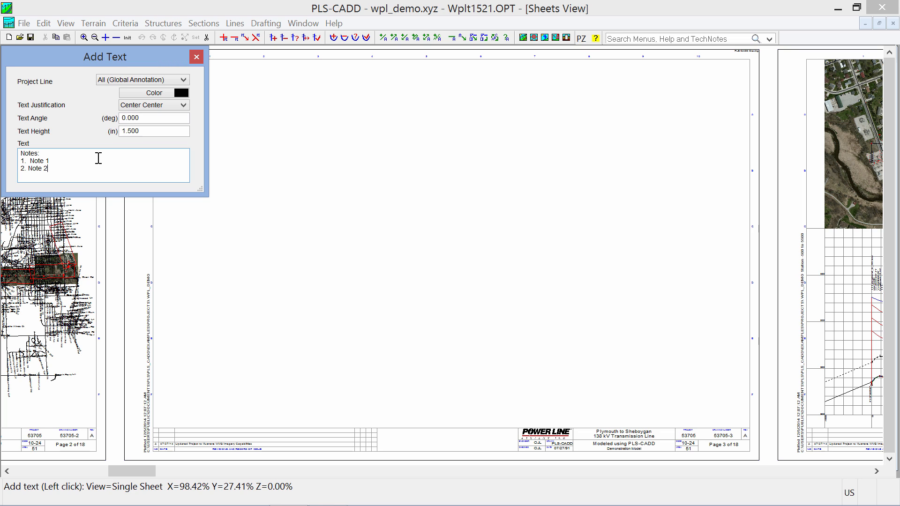
- Set text height .5 and Top Left justification, then place the notes at page 3's upper left
left_click(153, 131)
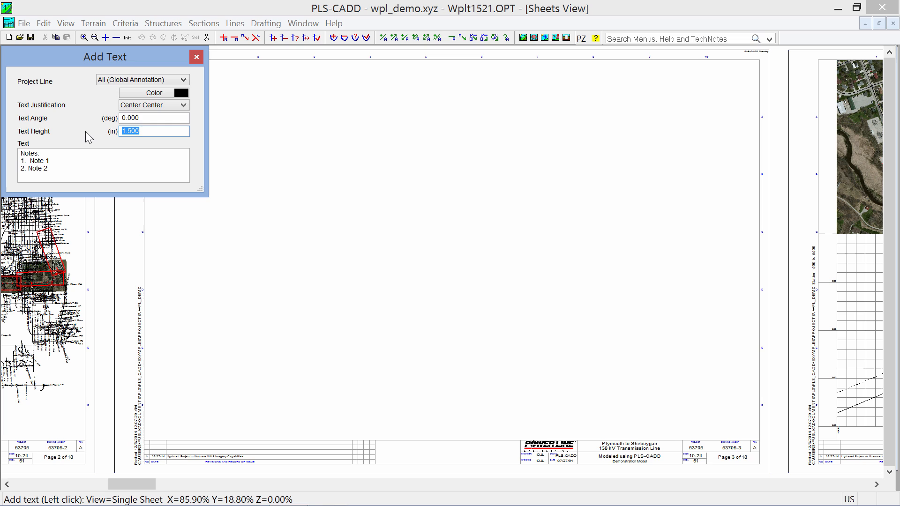
type(".5")
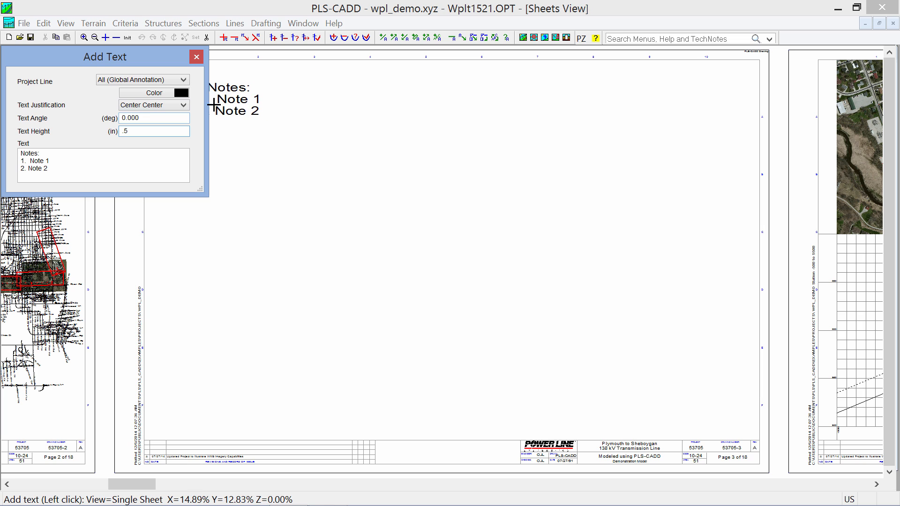
left_click(153, 104)
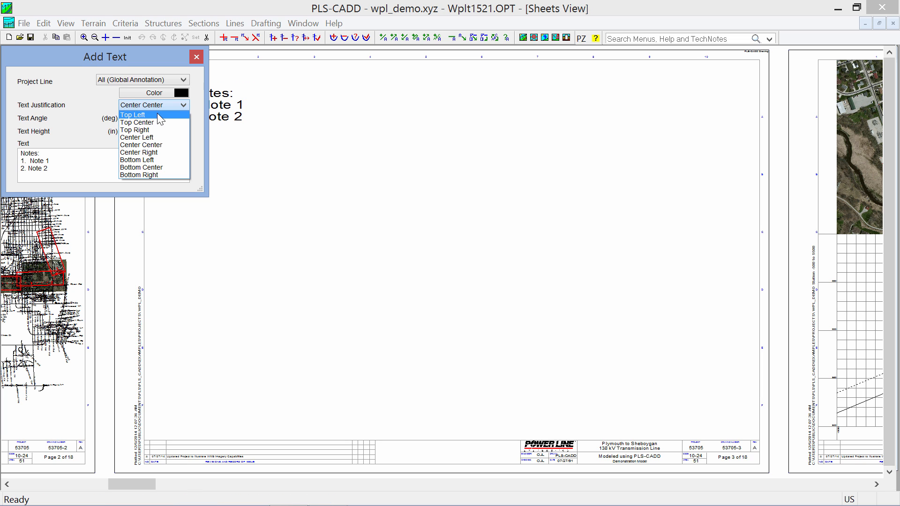
left_click(133, 115)
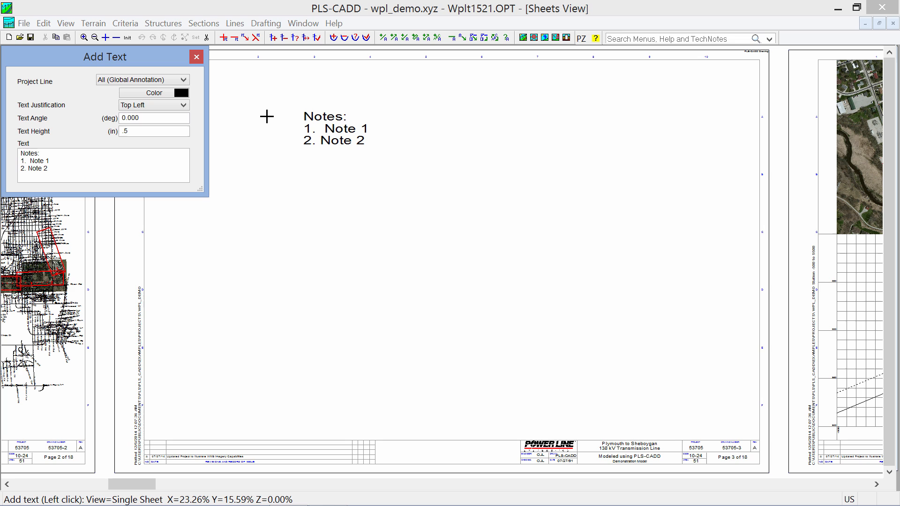
left_click(267, 117)
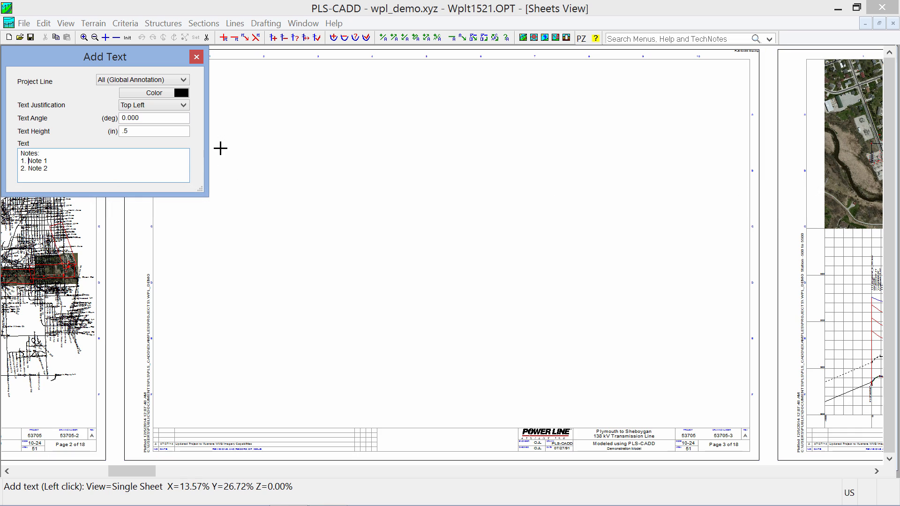
left_click(277, 98)
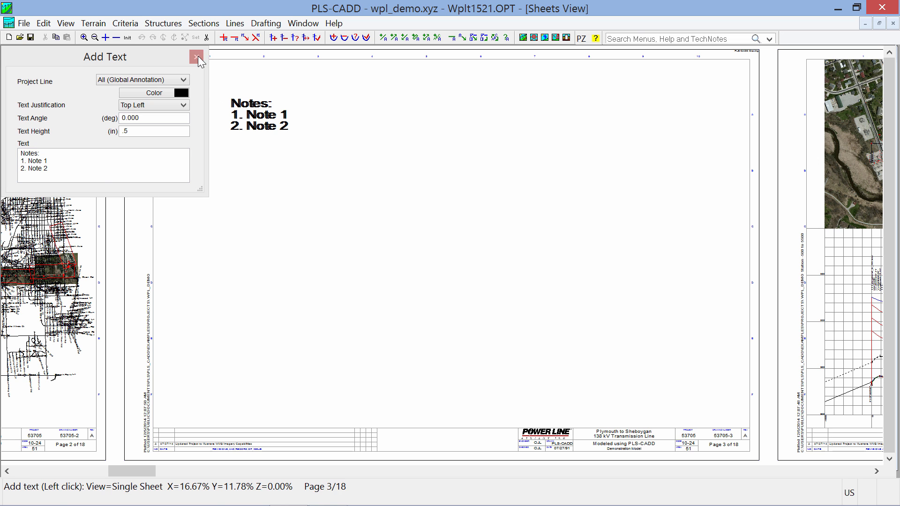
left_click(197, 57)
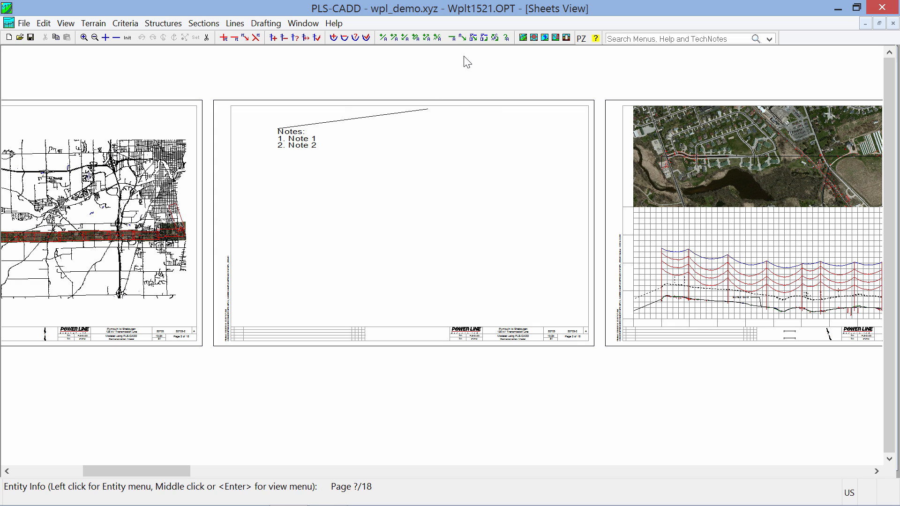
mouse_move(437, 38)
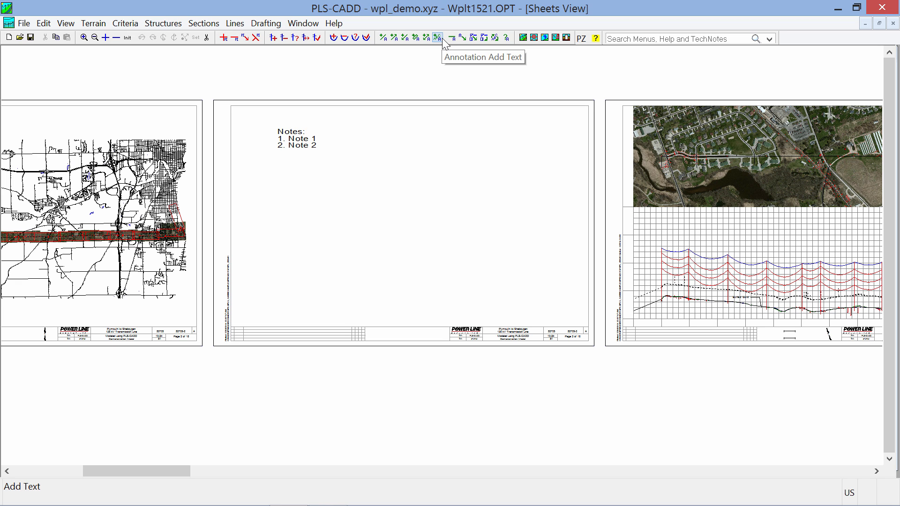
- Scroll the sheets view to blank appendix page 18 and reopen the Drafting menu
left_click(265, 22)
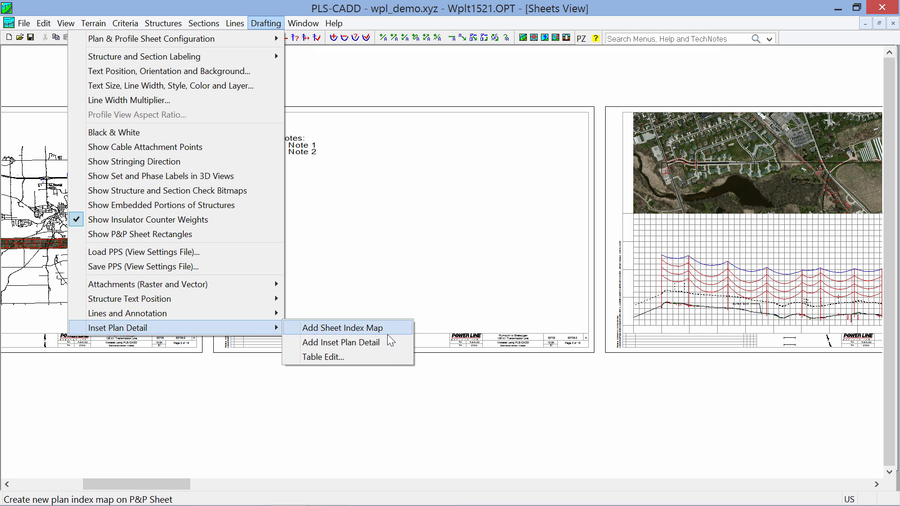
mouse_move(488, 29)
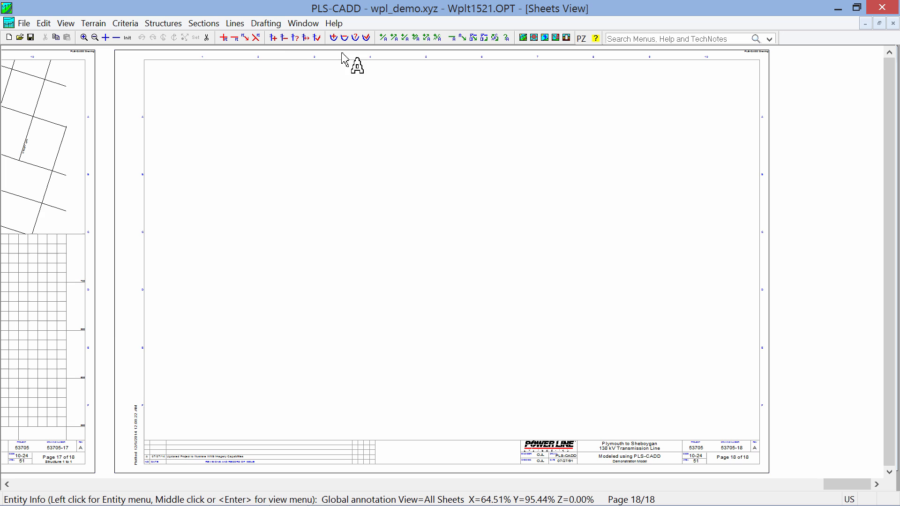
left_click(265, 22)
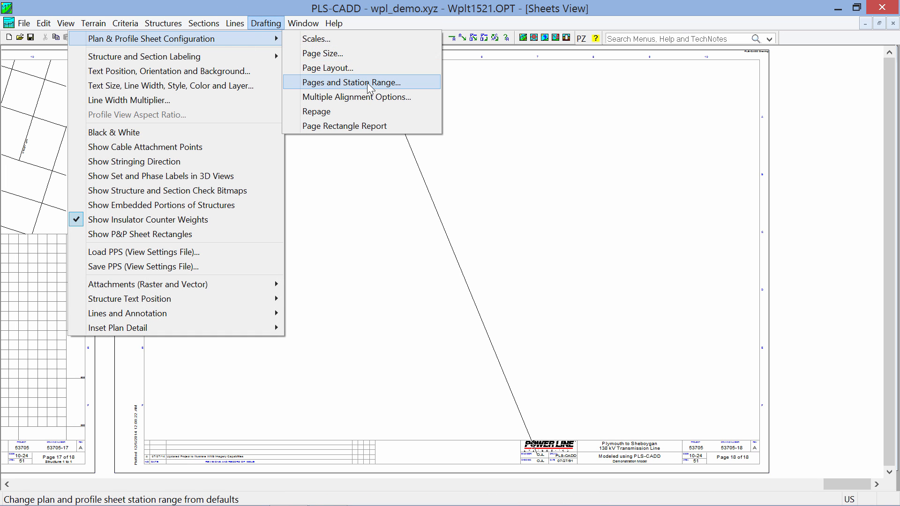
- Set Appendix Pages to 0, leaving a 17-page sheet set
left_click(351, 83)
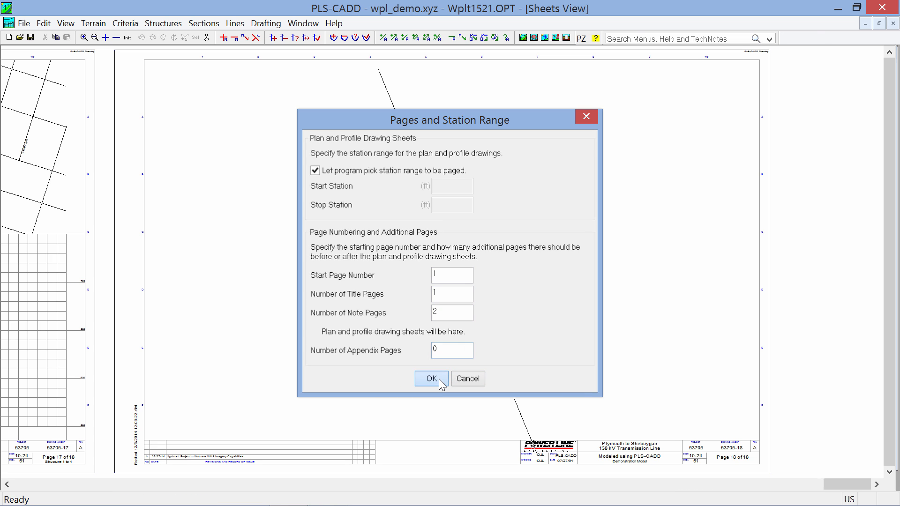
left_click(431, 378)
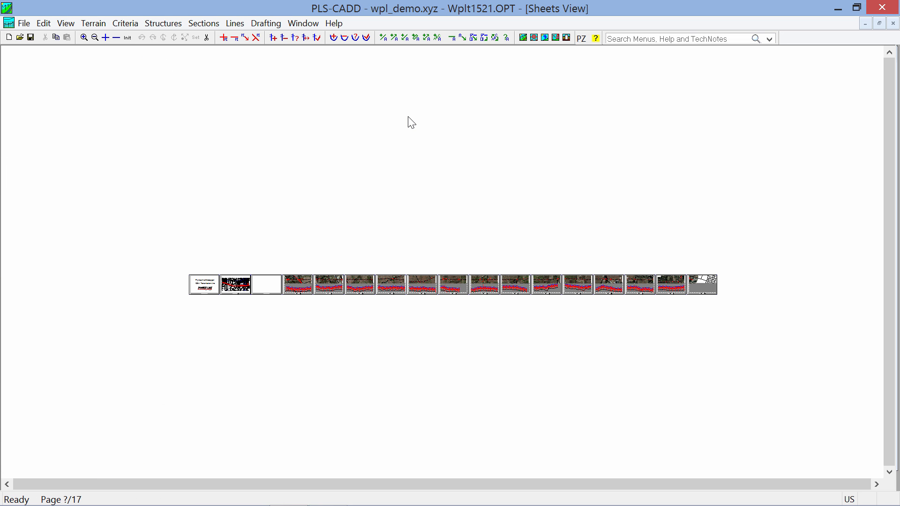
mouse_move(207, 65)
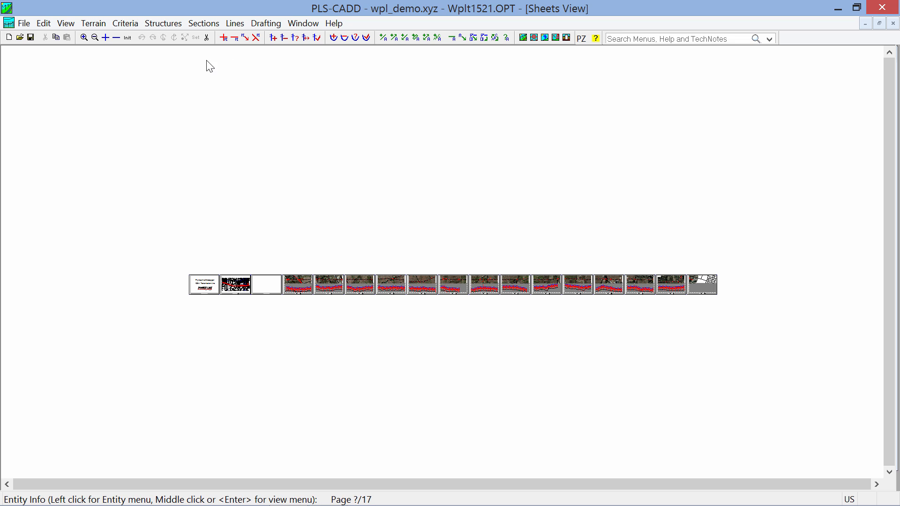
mouse_move(243, 318)
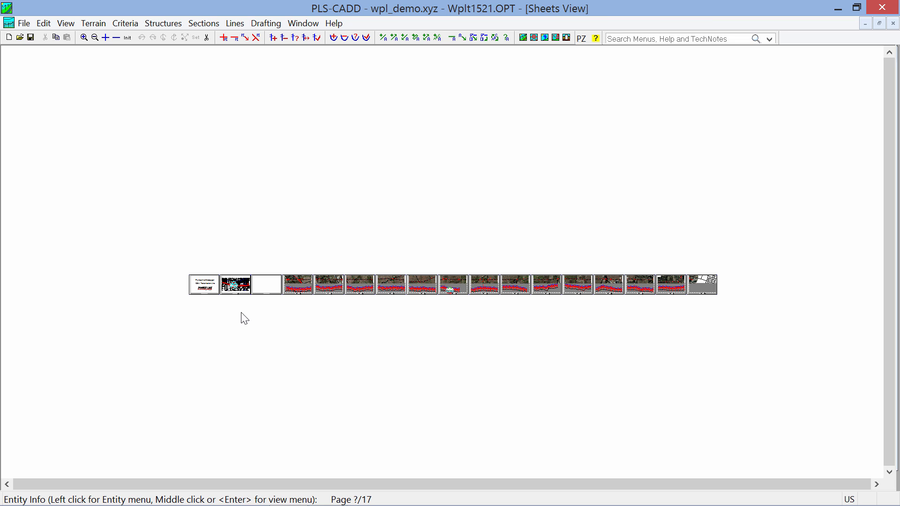